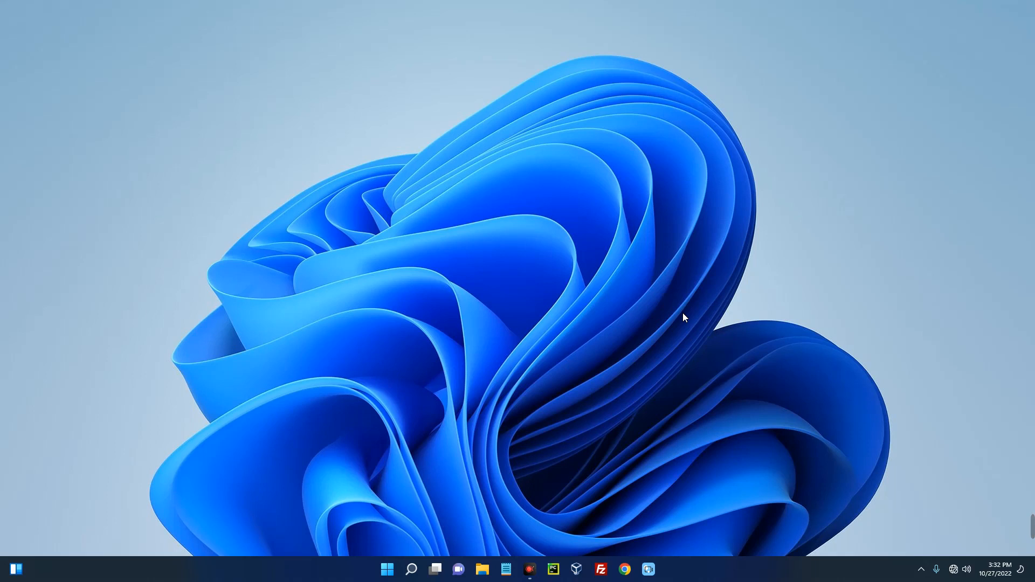
mouse_move(474, 552)
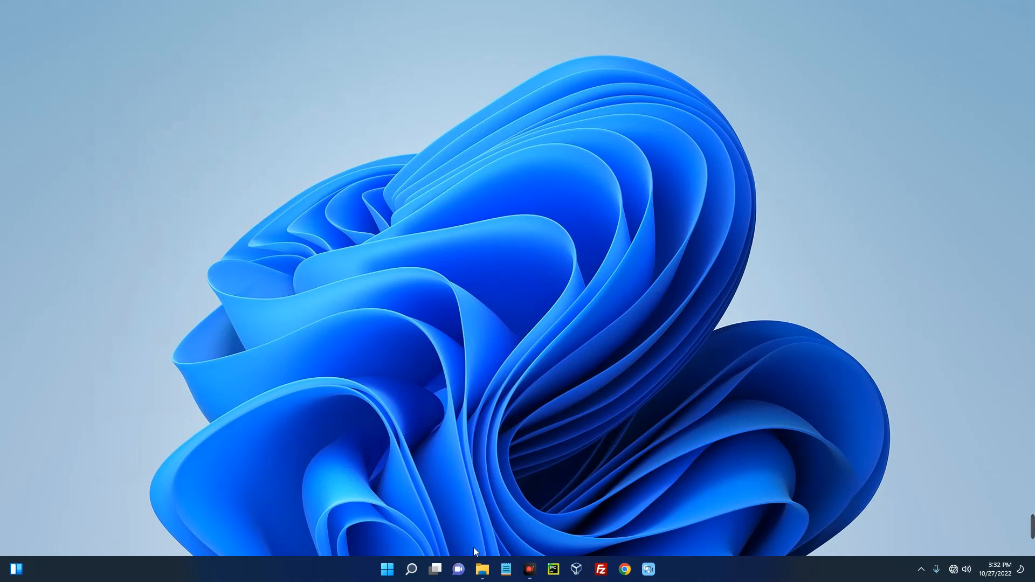
- Open the Downloads folder, reposition its window, then close it
click(482, 569)
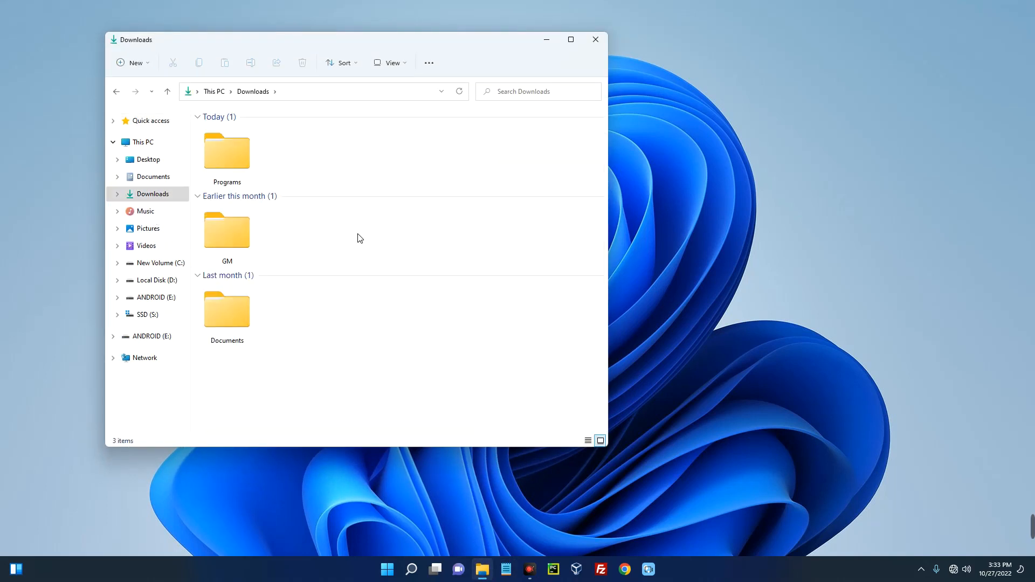
drag(356, 39, 320, 44)
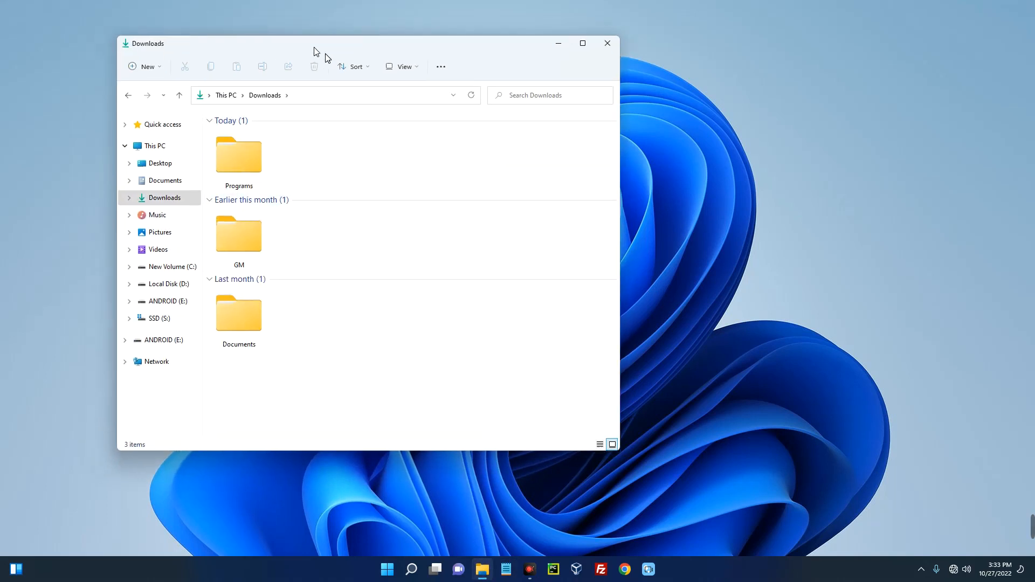
click(605, 43)
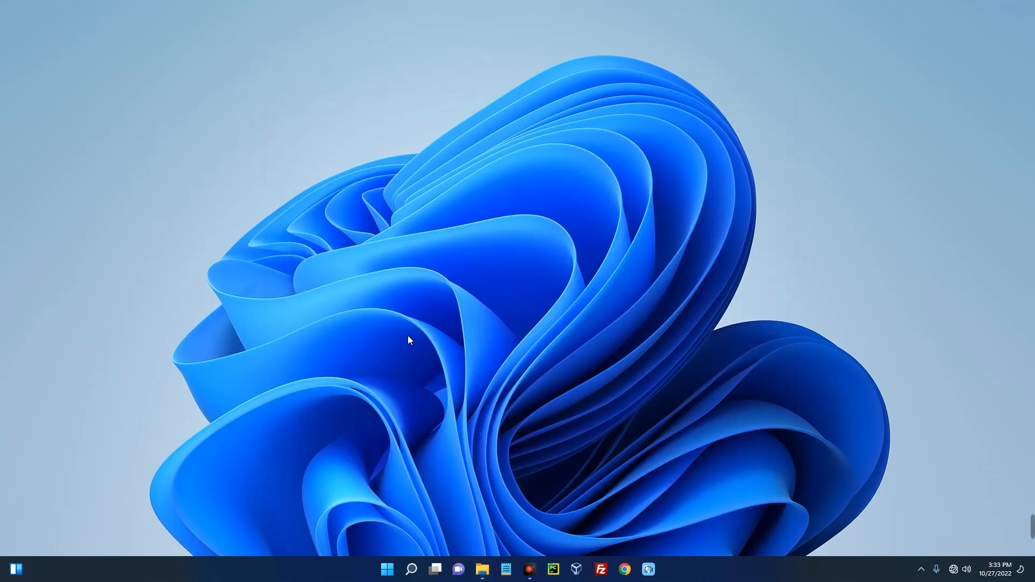
- Check the Windows edition and version 21H2 on the Settings About page
click(410, 569)
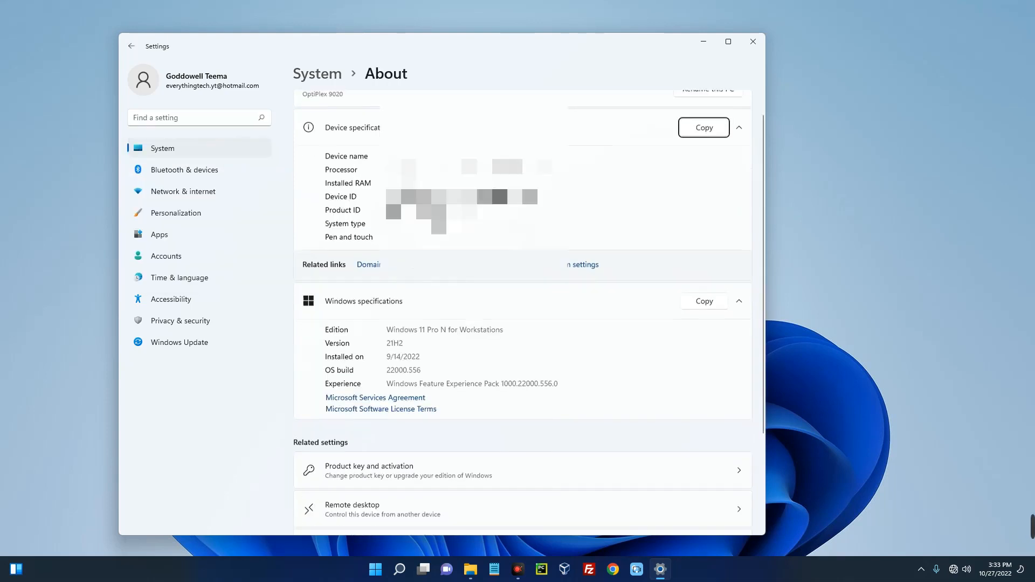
scroll(down, 3)
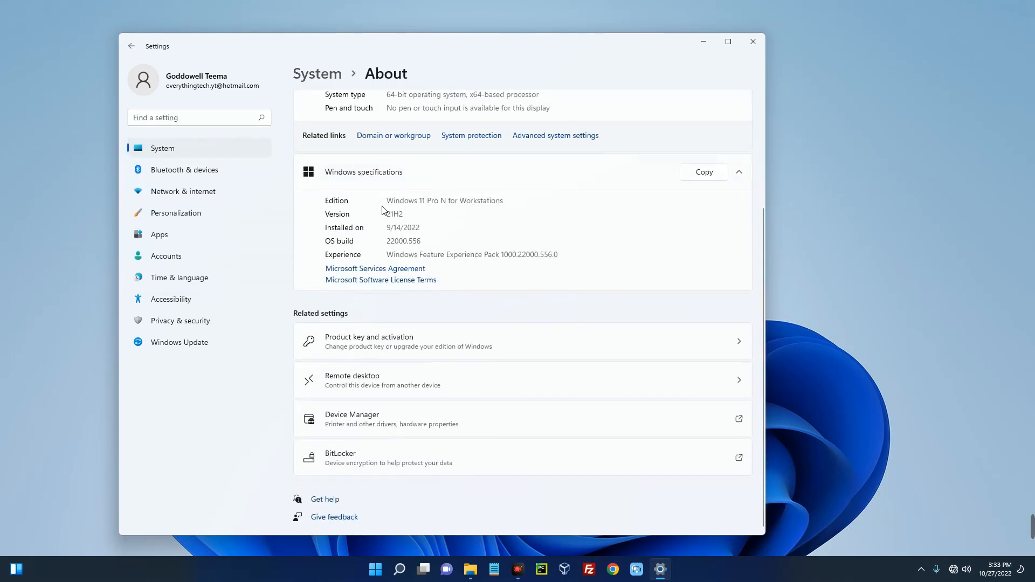
double_click(401, 200)
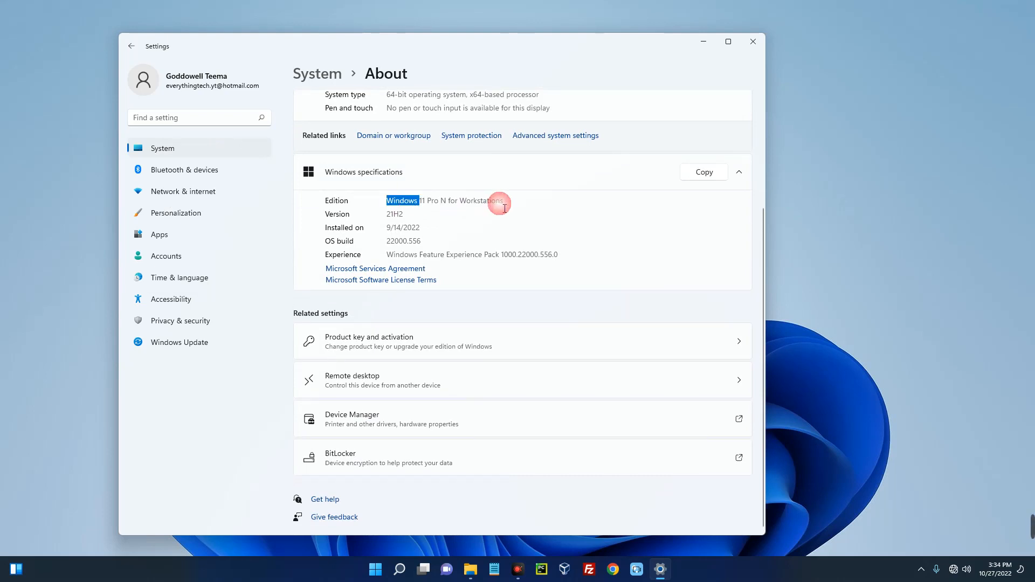
double_click(394, 214)
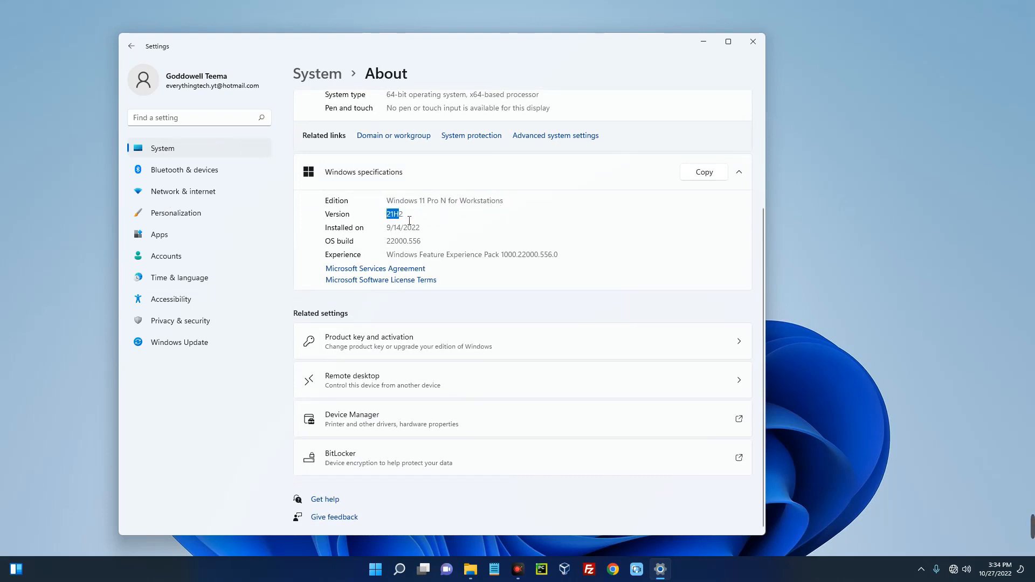
click(408, 229)
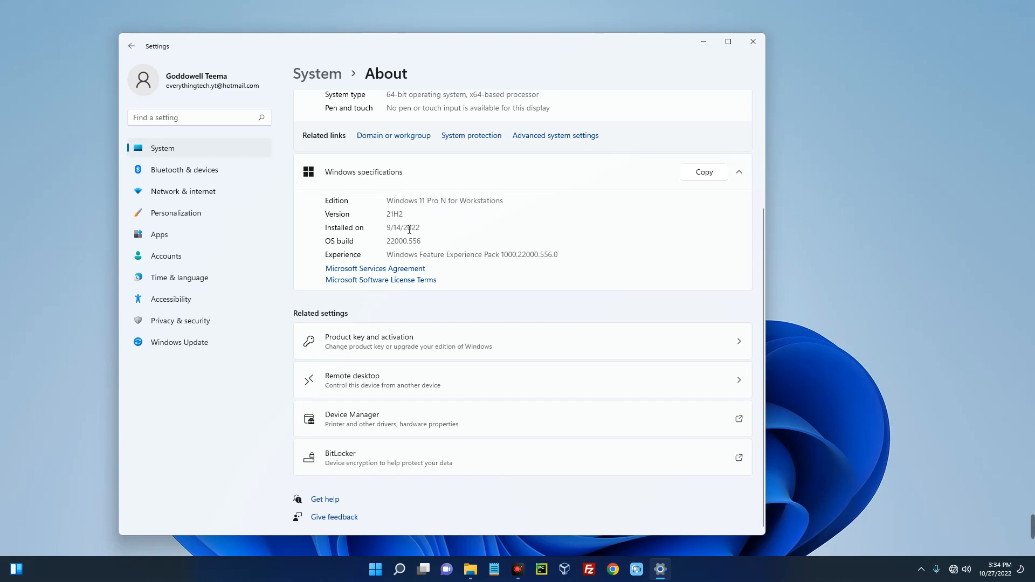
mouse_move(405, 235)
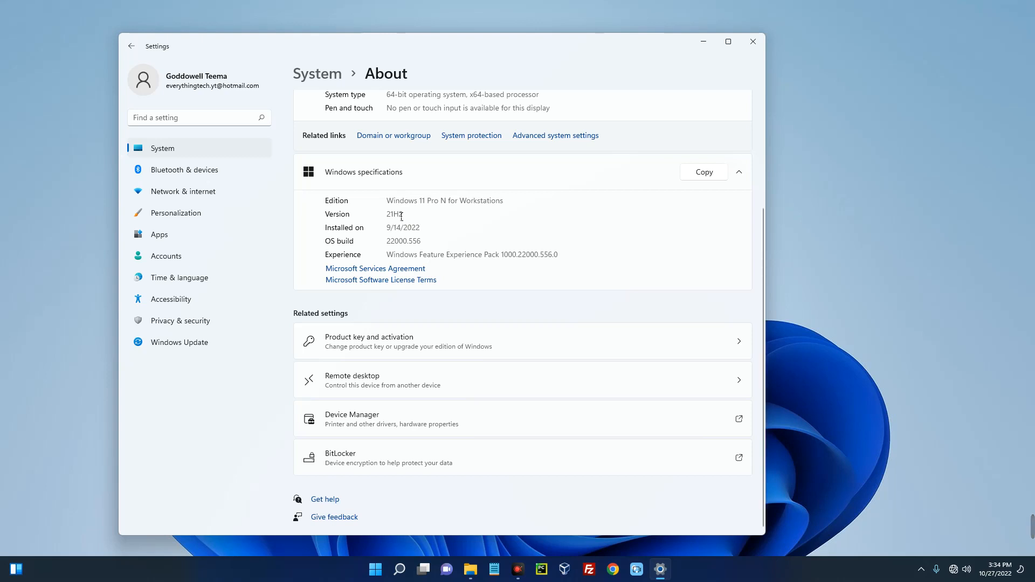
double_click(394, 215)
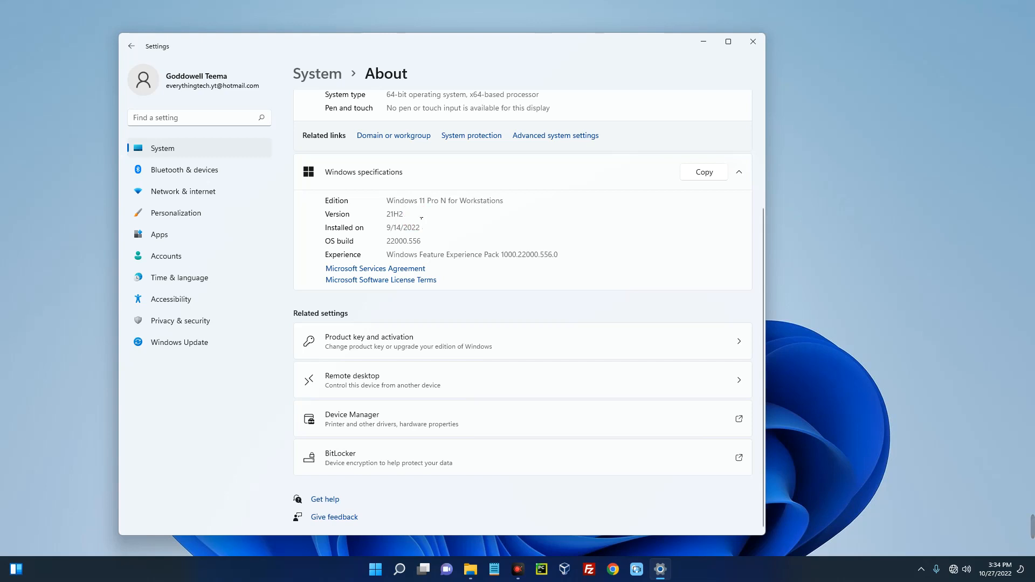
mouse_move(698, 96)
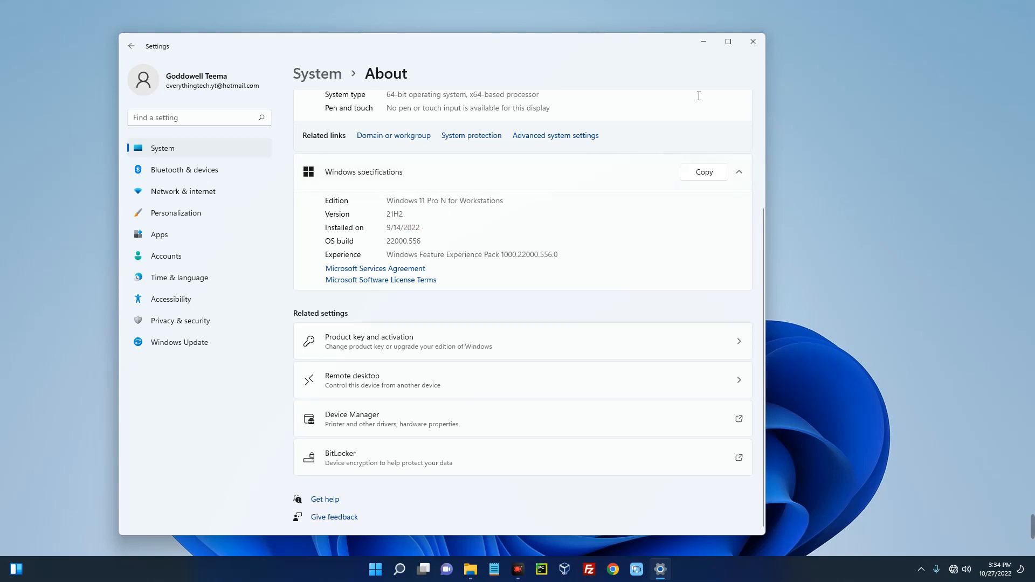
click(751, 41)
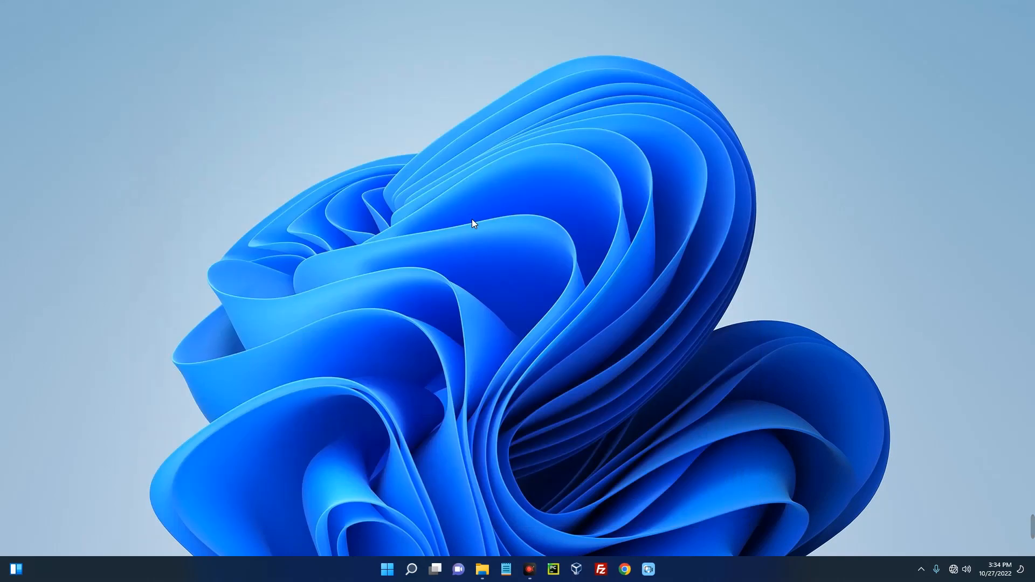
mouse_move(632, 560)
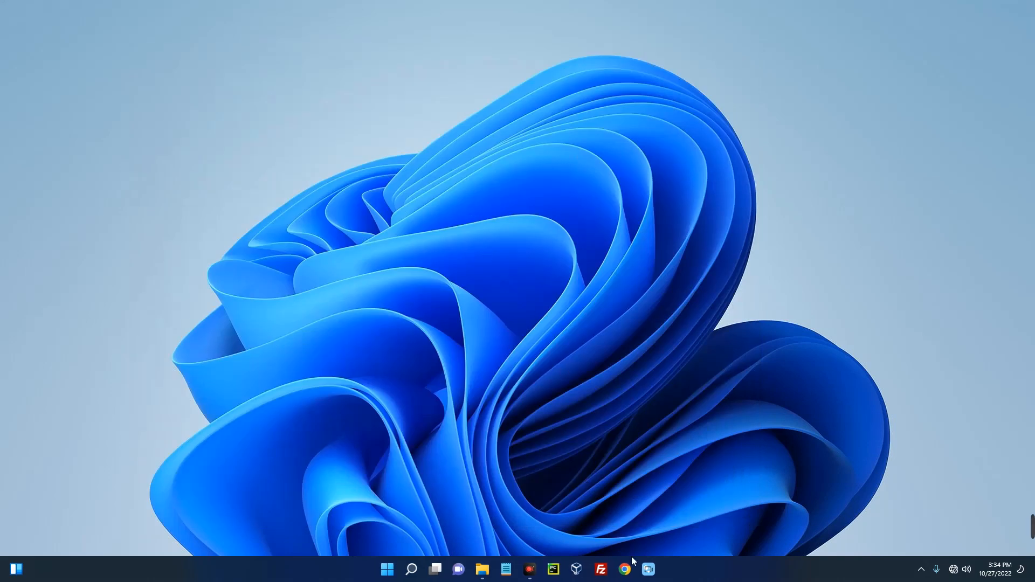
- In Chrome, search Google for 'download windows 11 iso file'
click(621, 569)
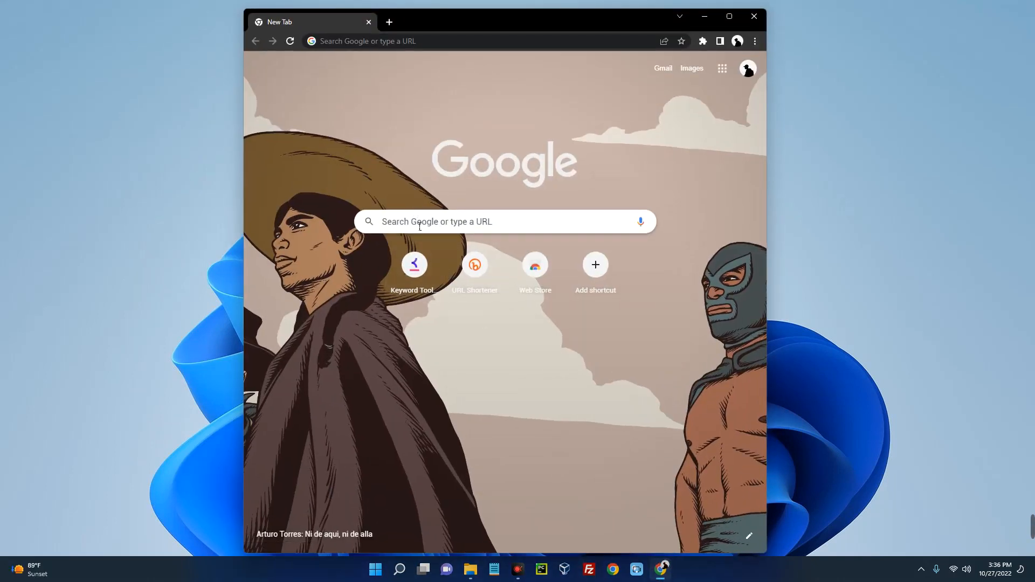
text(download microsoft word)
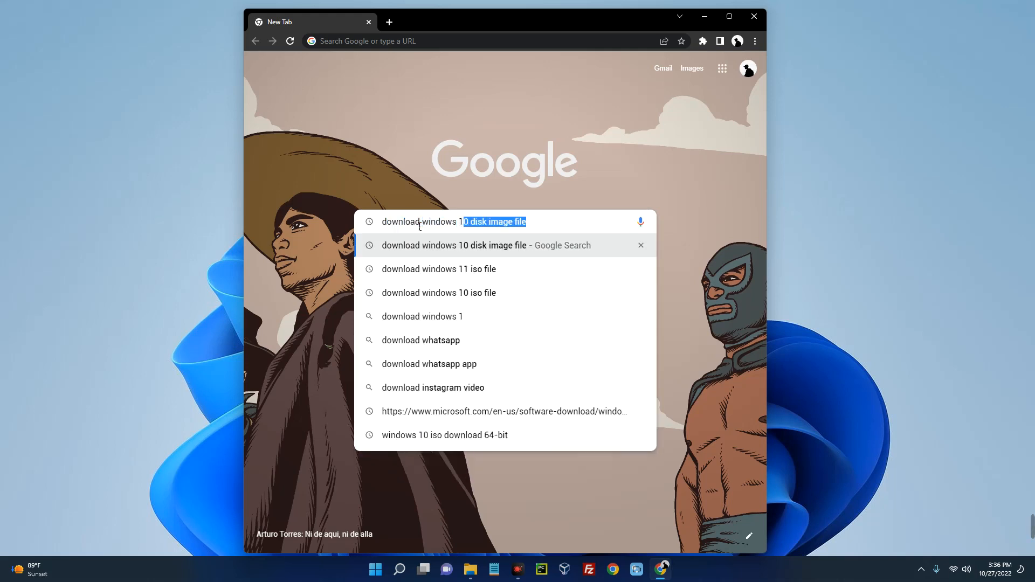
click(438, 269)
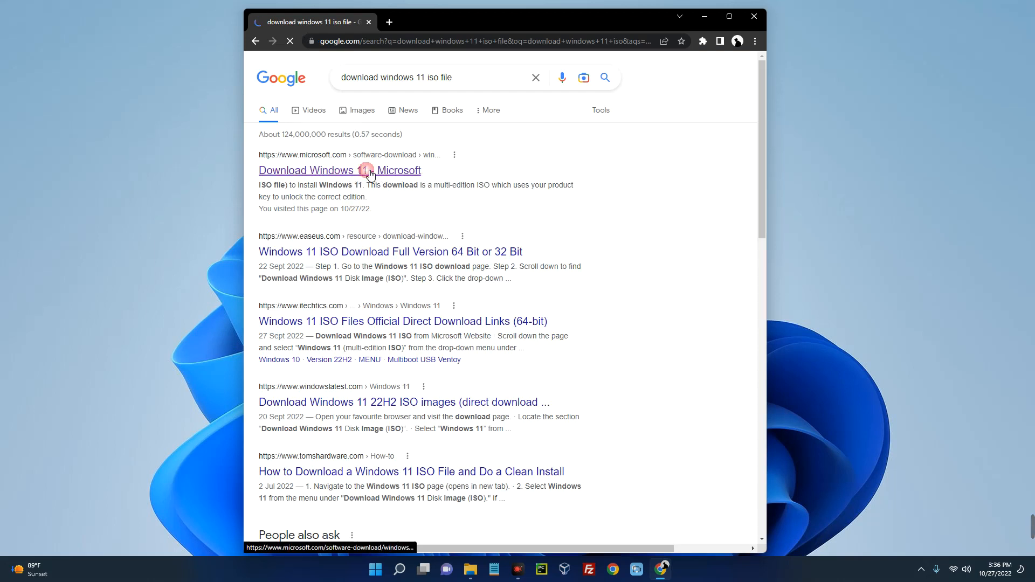
- On Microsoft's Download Windows 11 page, choose the multi-edition ISO and open the language list
click(339, 170)
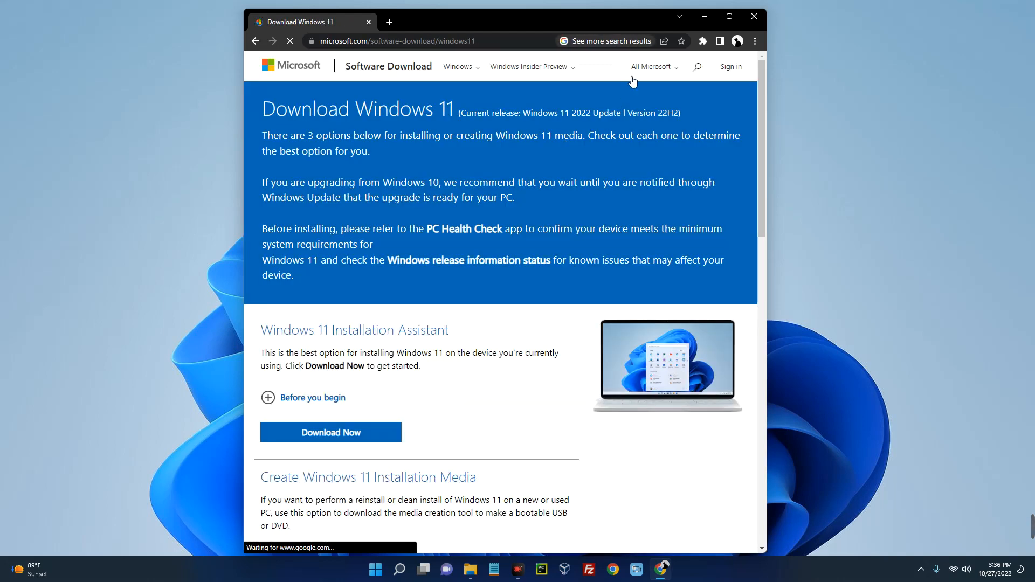
click(729, 15)
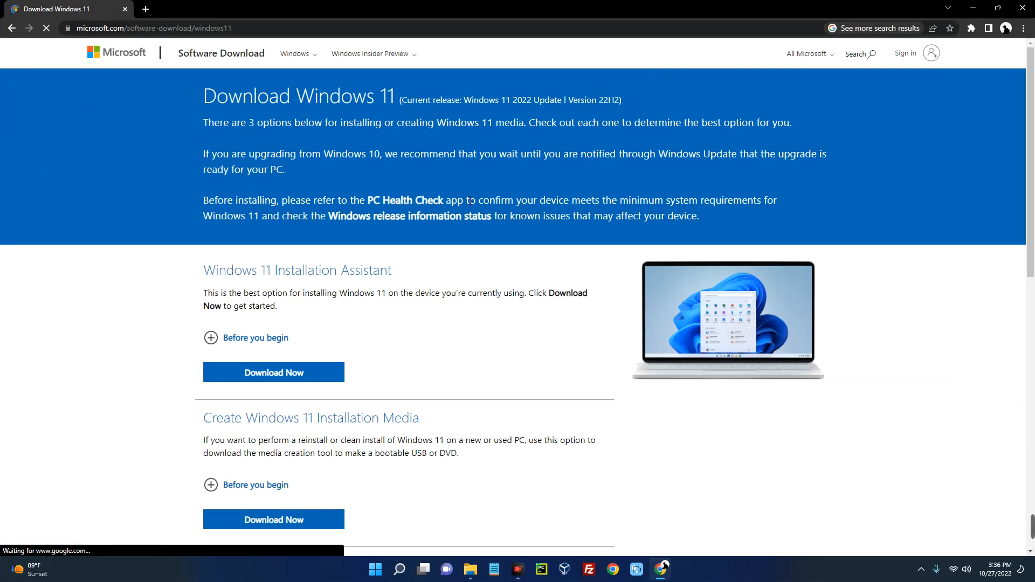
scroll(down, 3)
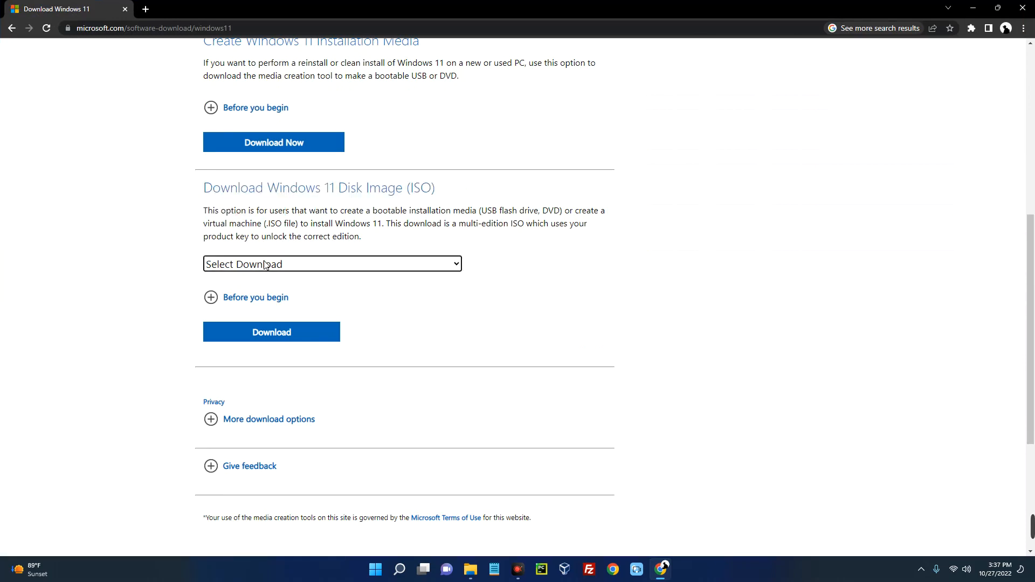
click(332, 263)
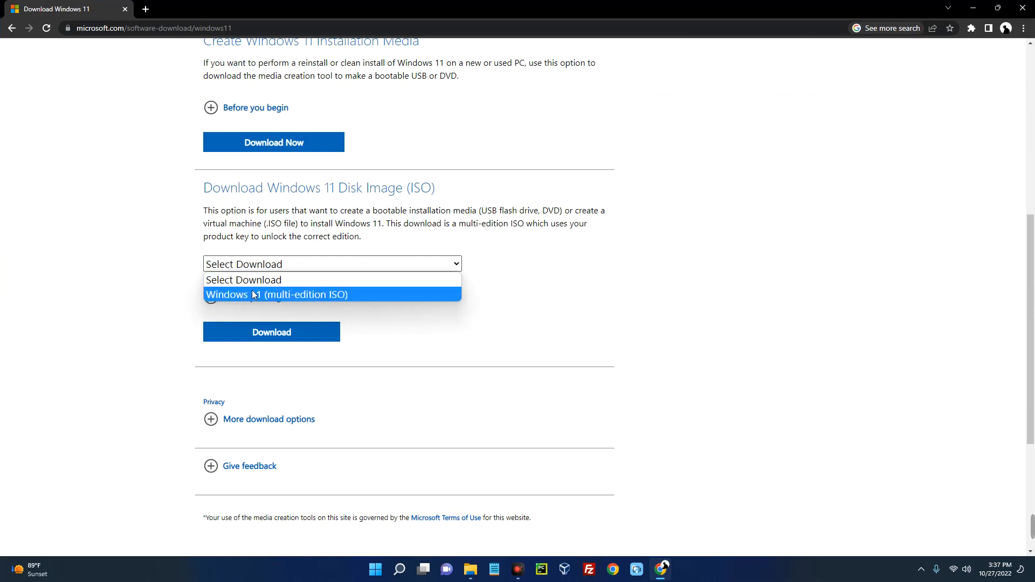
click(277, 294)
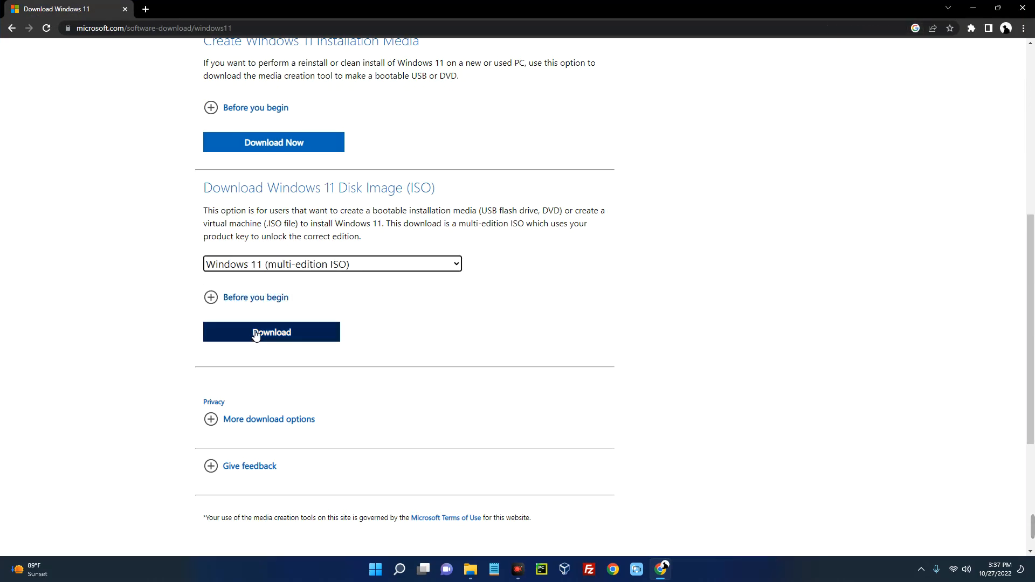
click(271, 332)
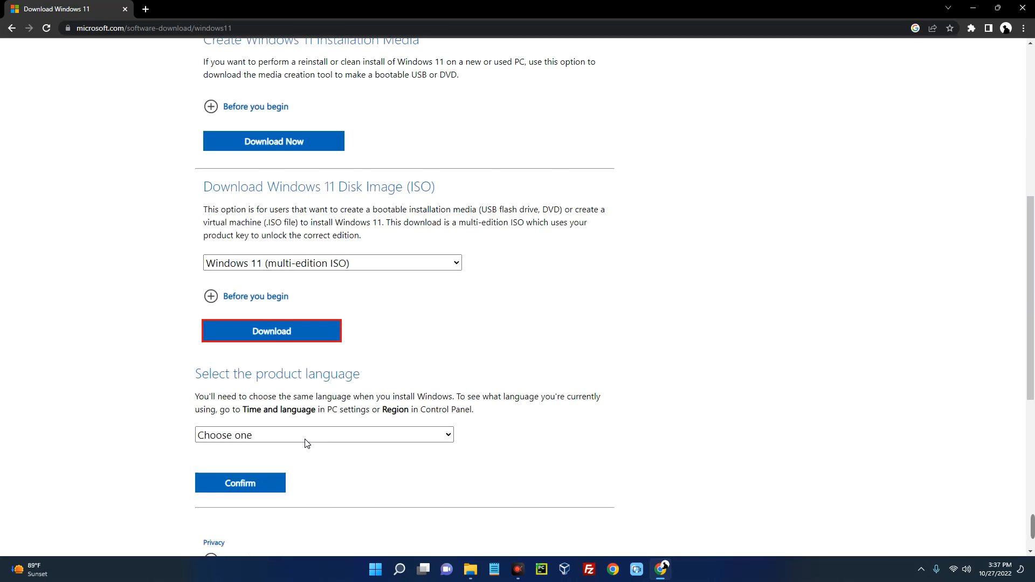
scroll(down, 3)
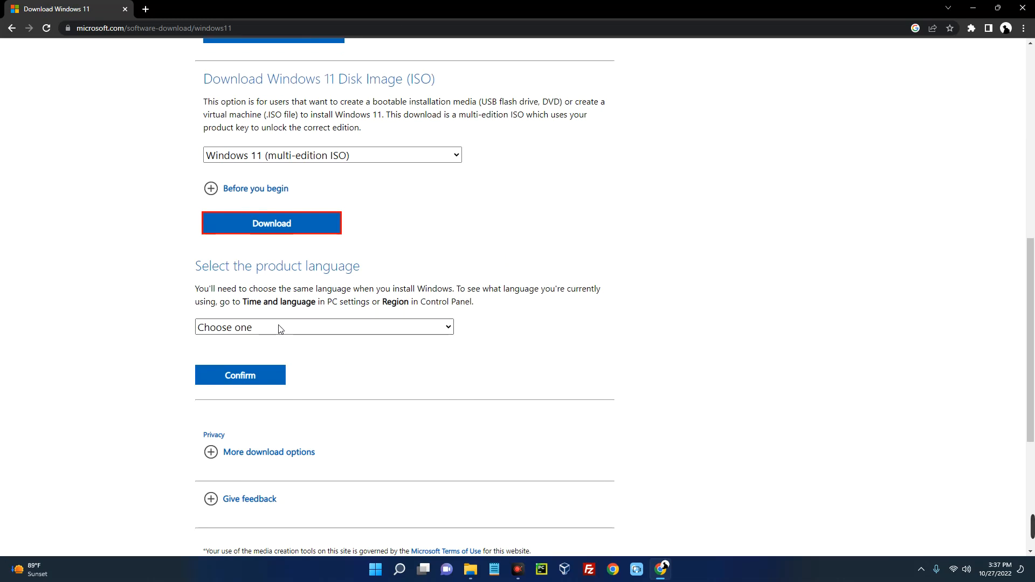
click(324, 327)
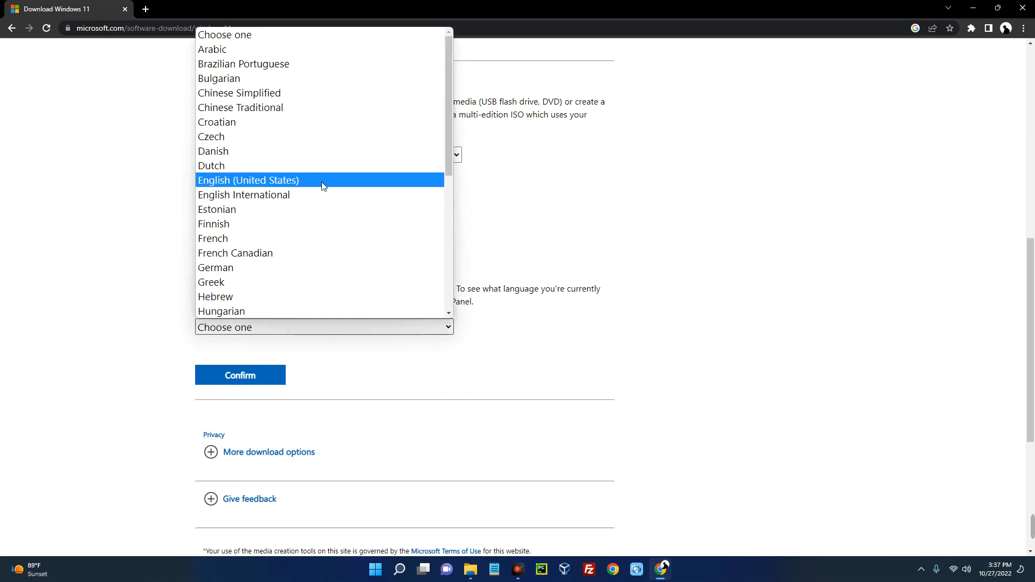
mouse_move(269, 209)
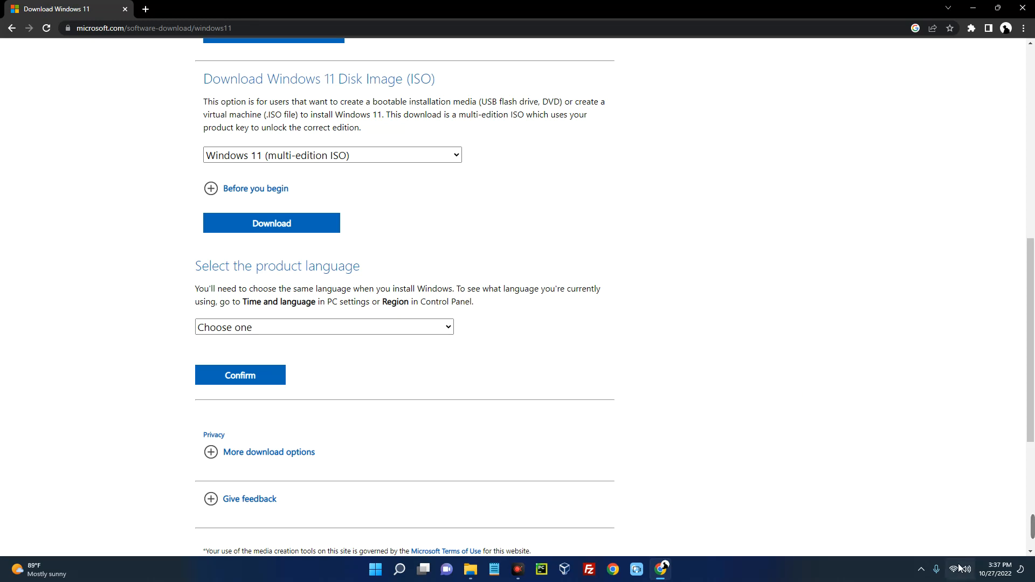
mouse_move(399, 569)
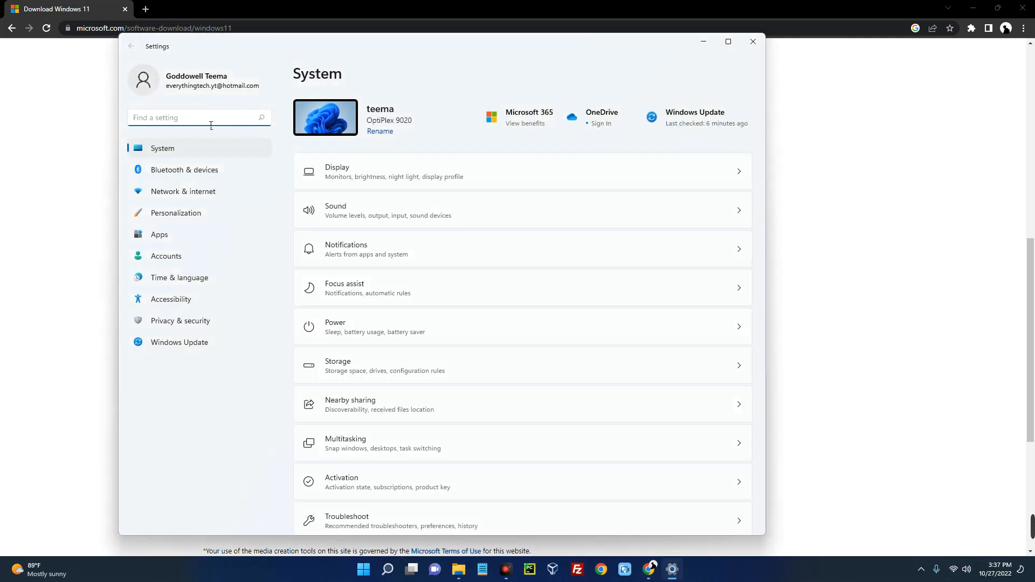
text(language)
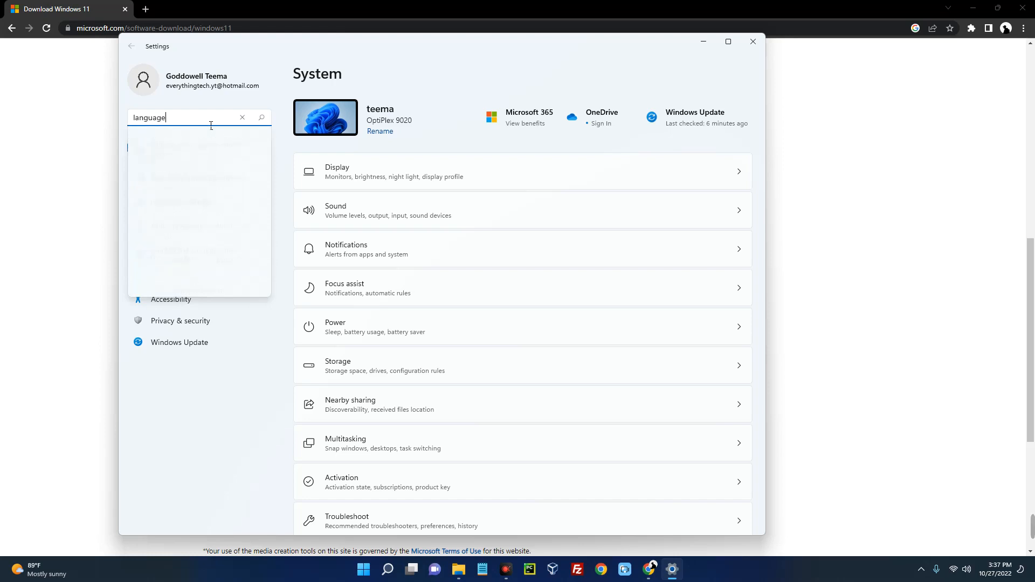
text(language)
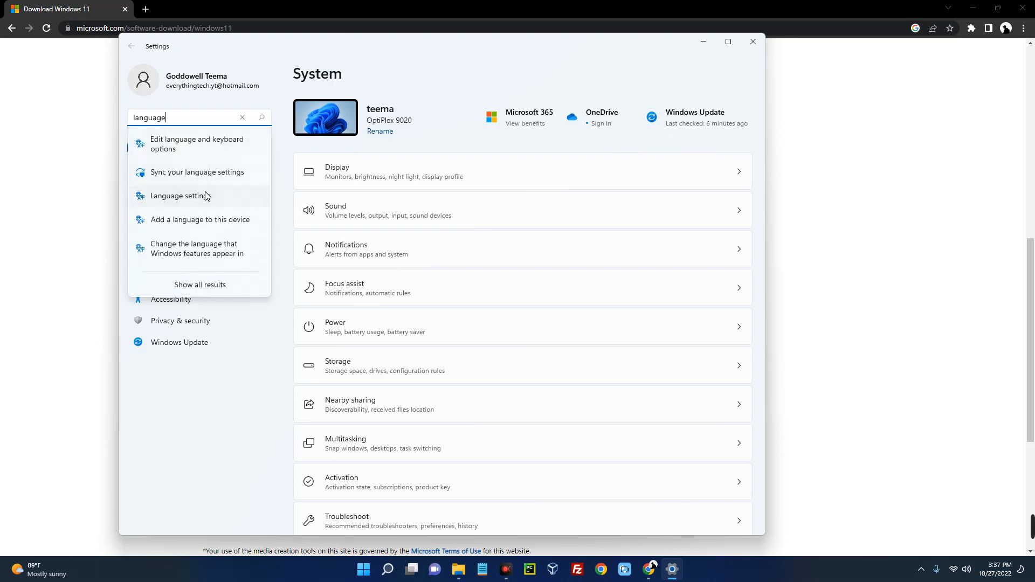
click(179, 196)
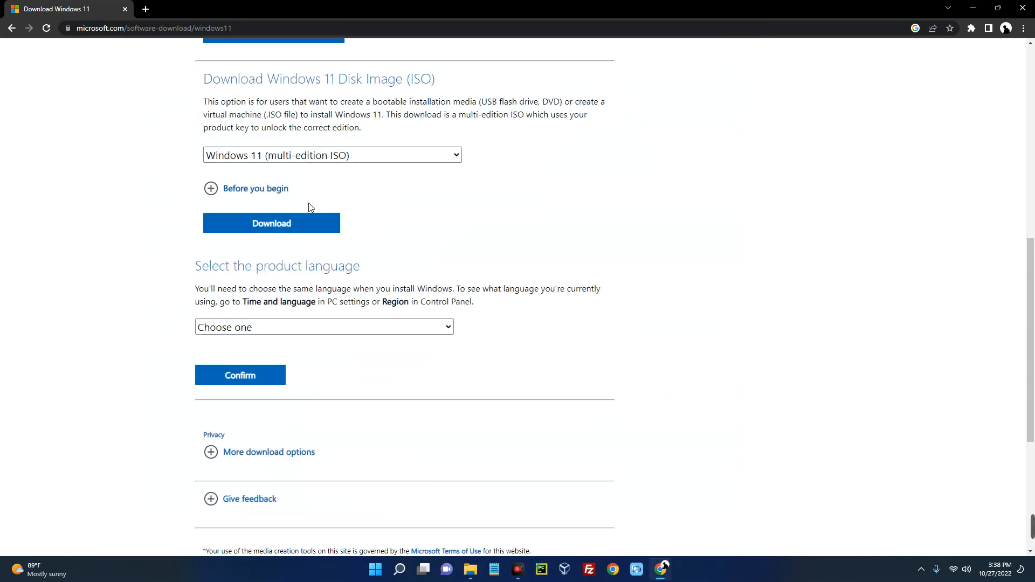
- Choose and confirm English (United States) as the product language
click(323, 327)
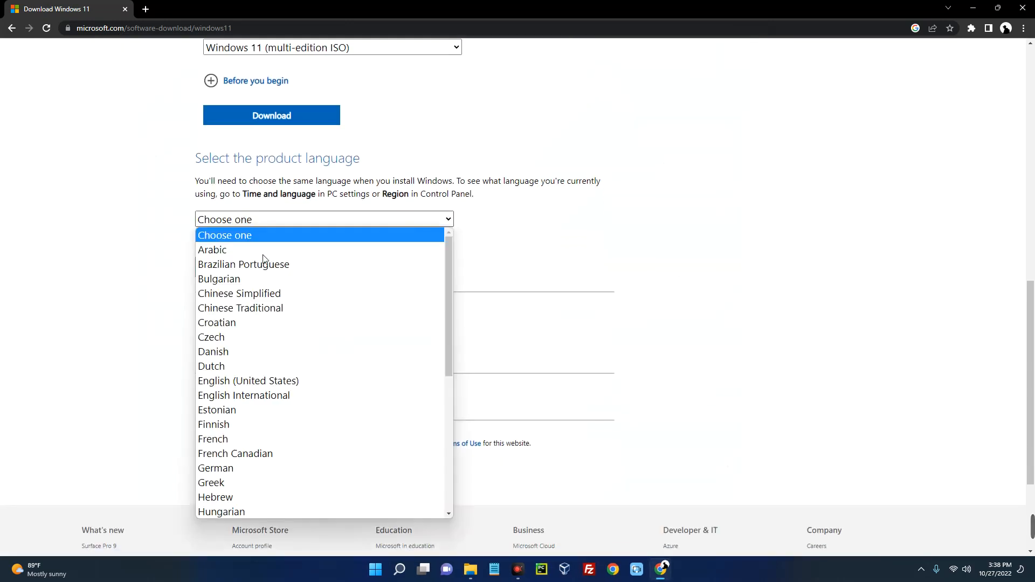
mouse_move(274, 335)
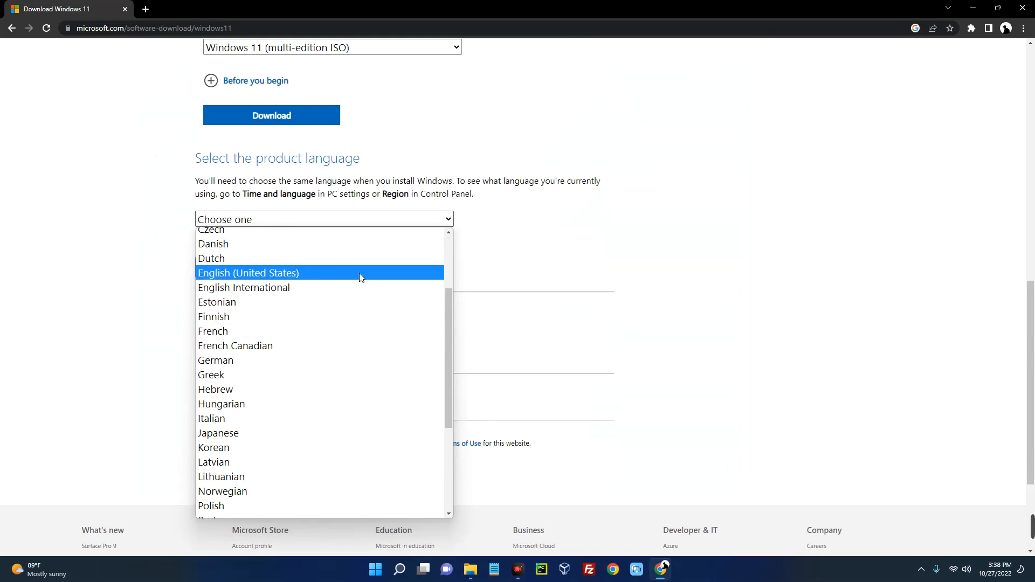
click(248, 273)
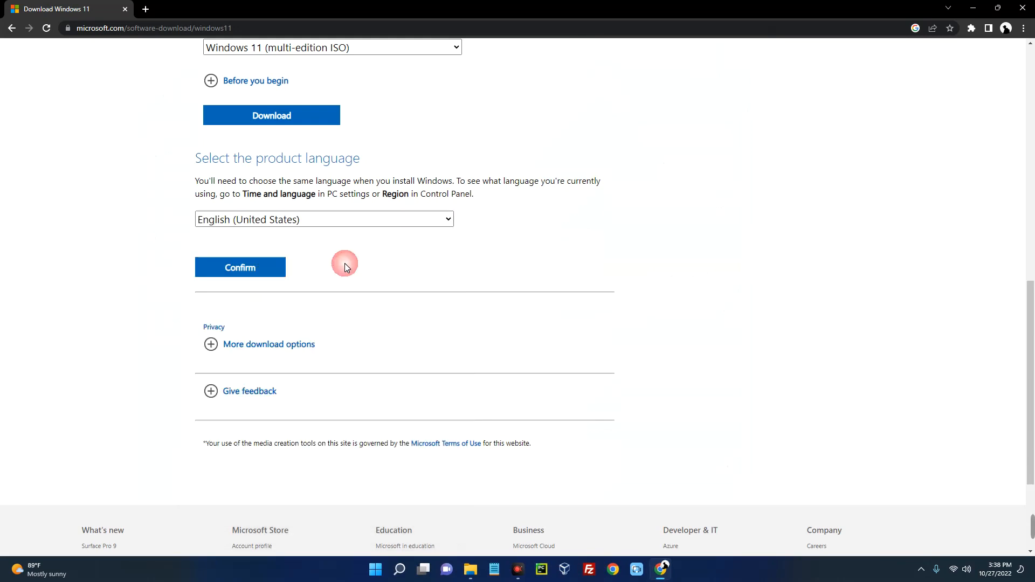
scroll(up, 3)
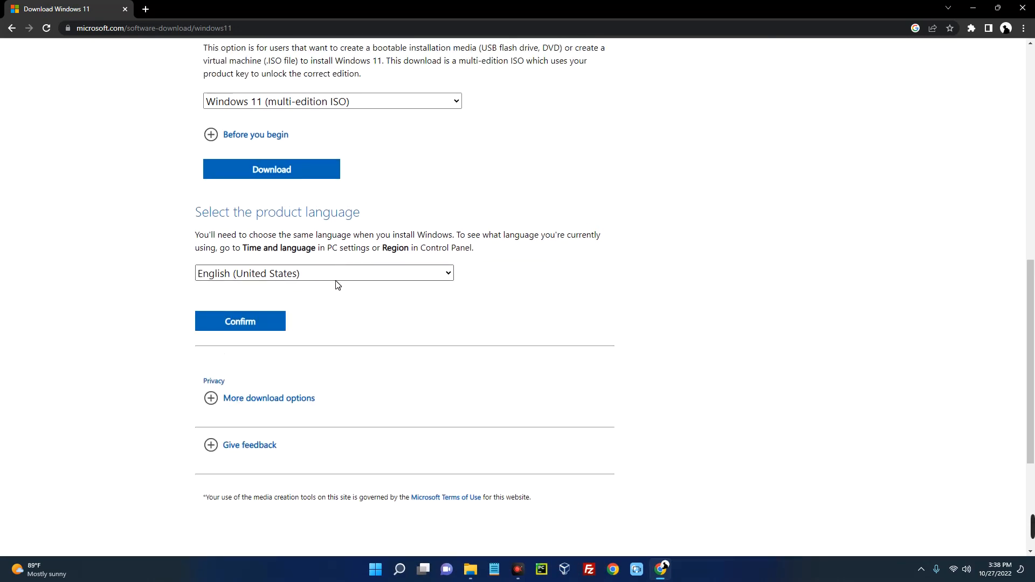
click(323, 273)
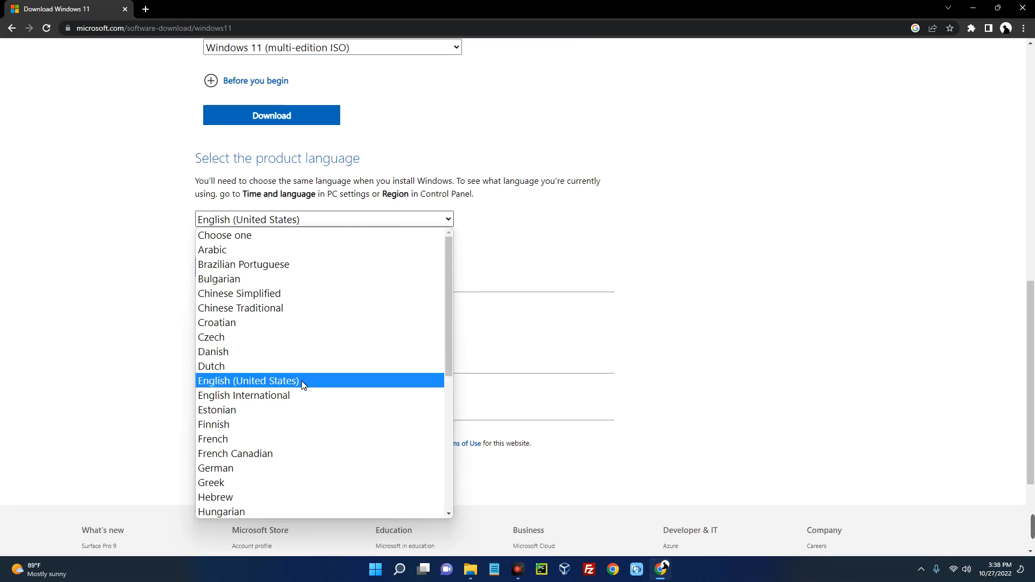
click(249, 380)
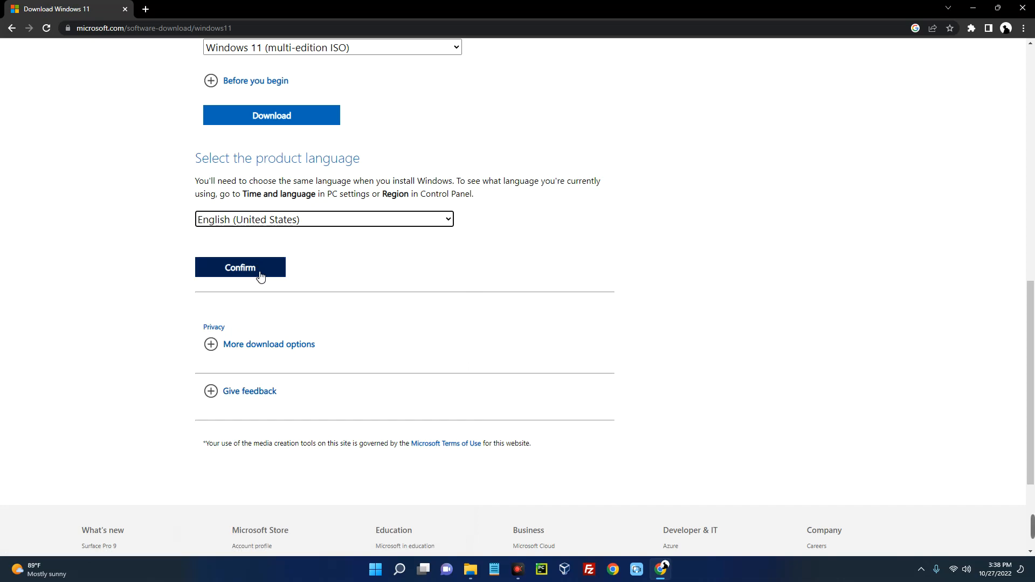
click(239, 267)
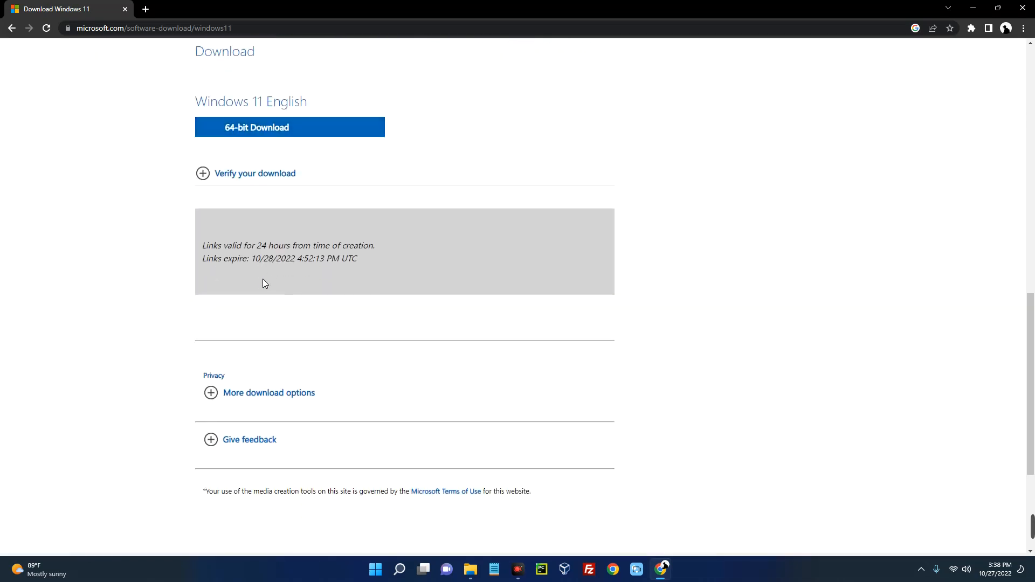
scroll(up, 3)
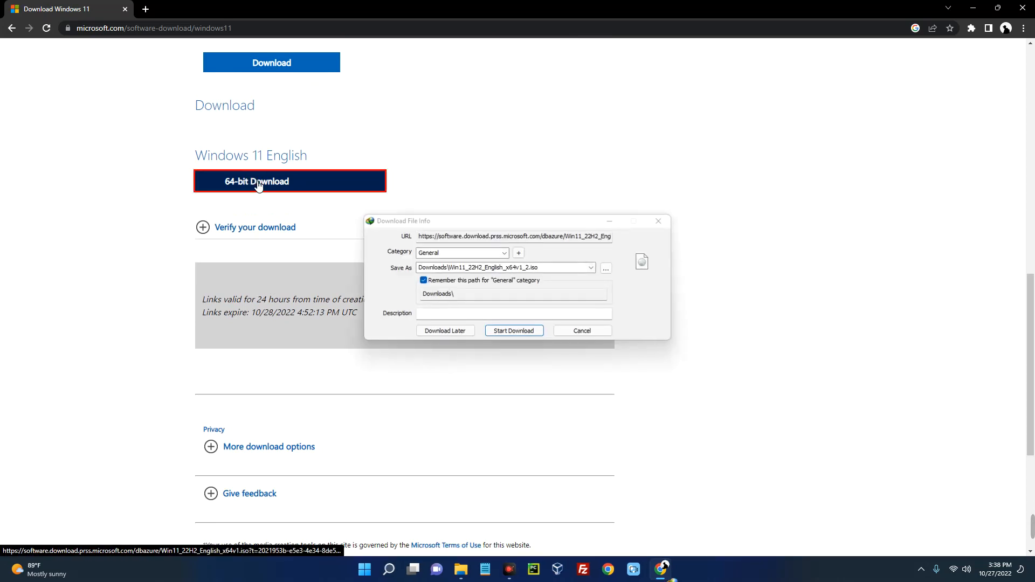
- Start the 5.174 GB Windows 11 ISO download in IDM and minimize its window
click(514, 330)
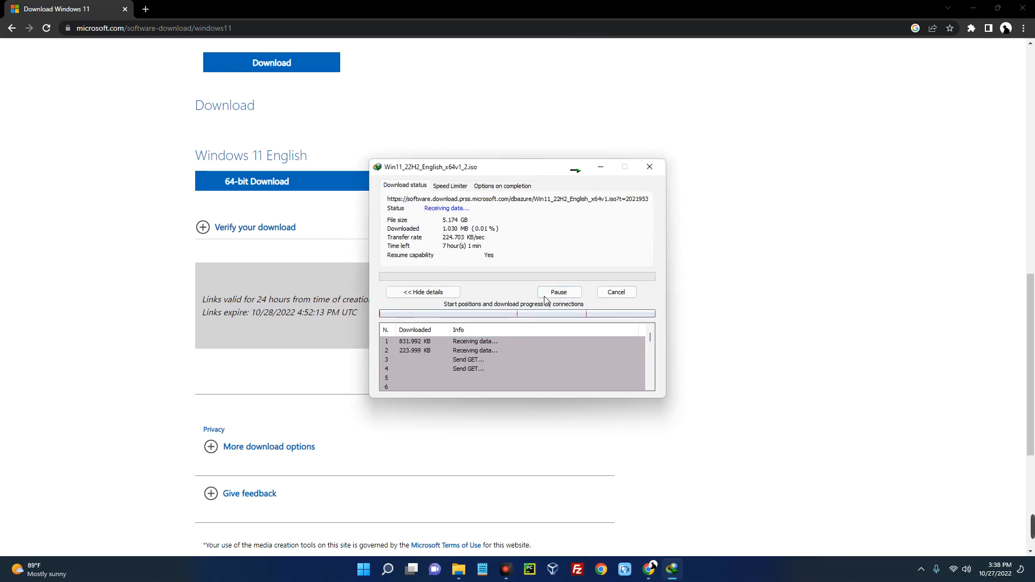
click(615, 292)
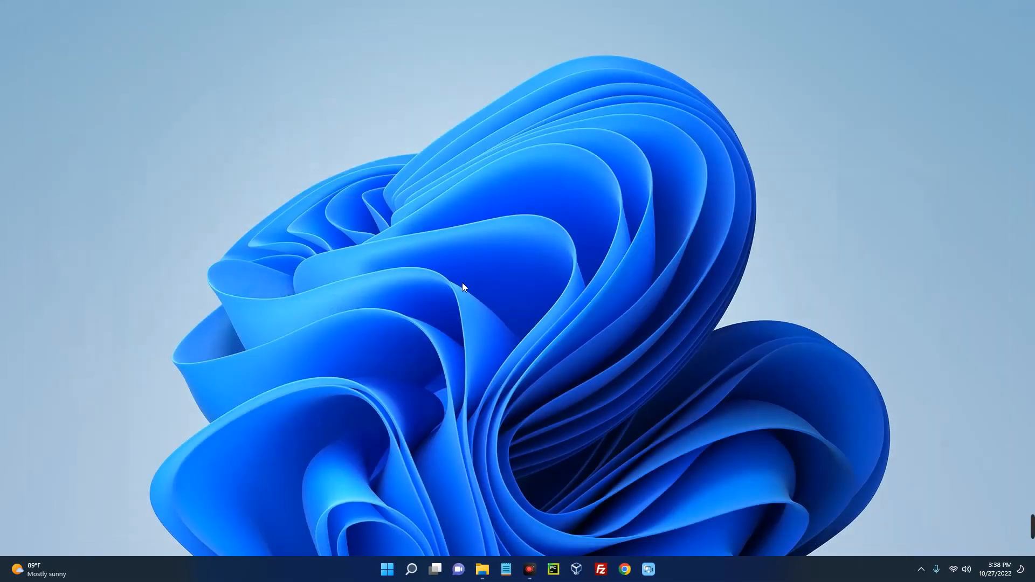
- Open Downloads and select the Windows 11 ISO, then the appraiserres zip
click(480, 569)
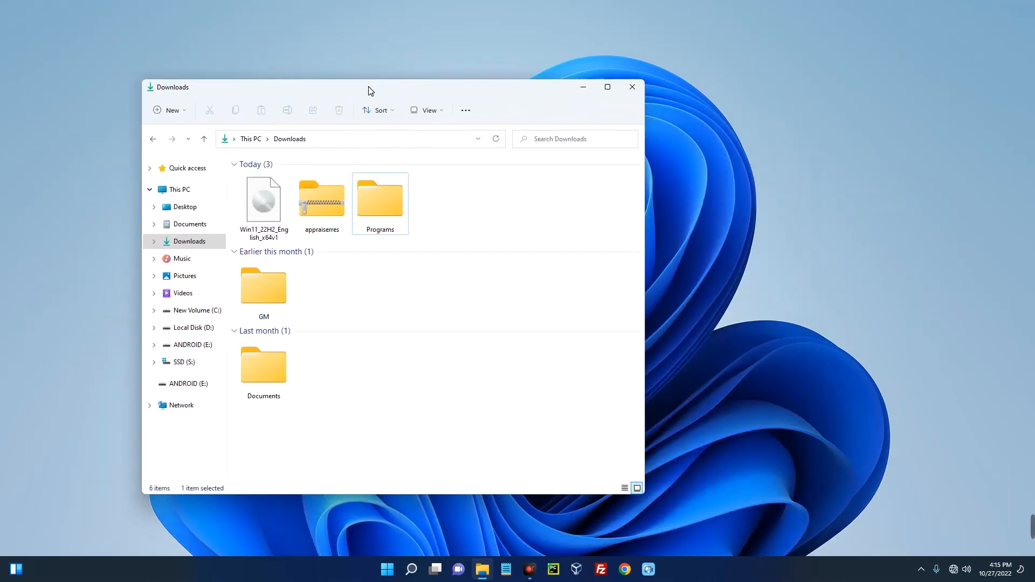
click(263, 198)
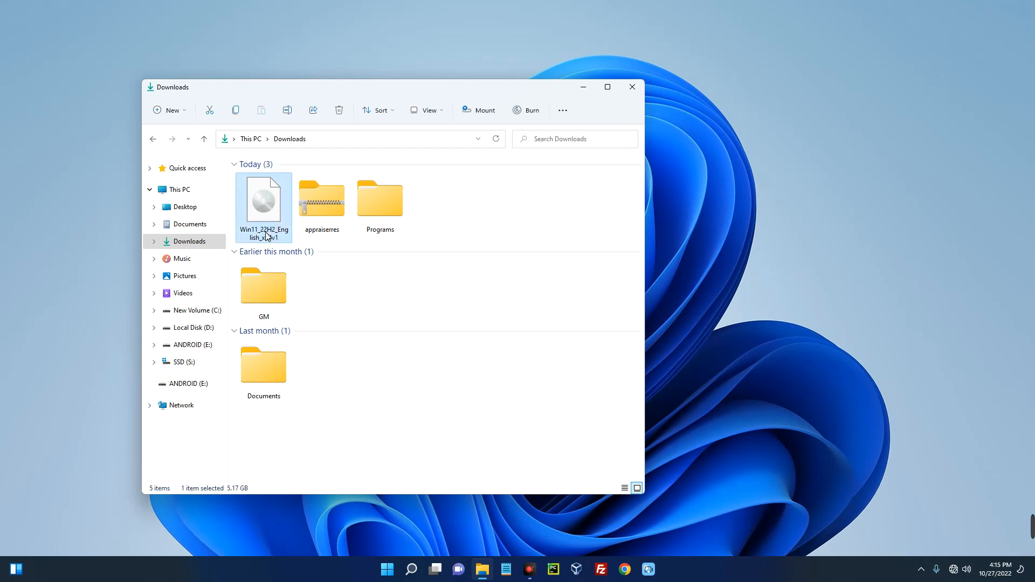
mouse_move(288, 238)
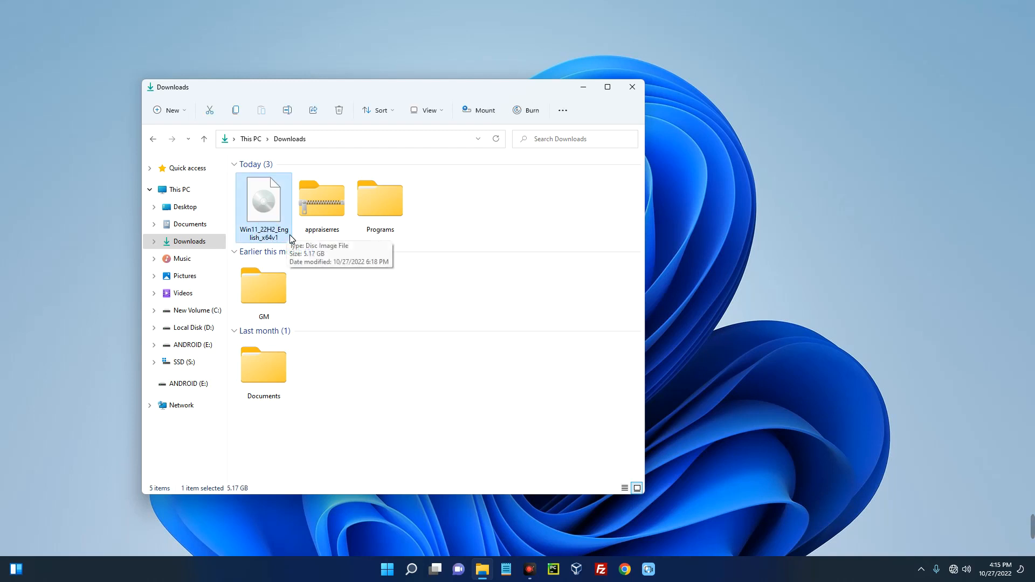
mouse_move(264, 226)
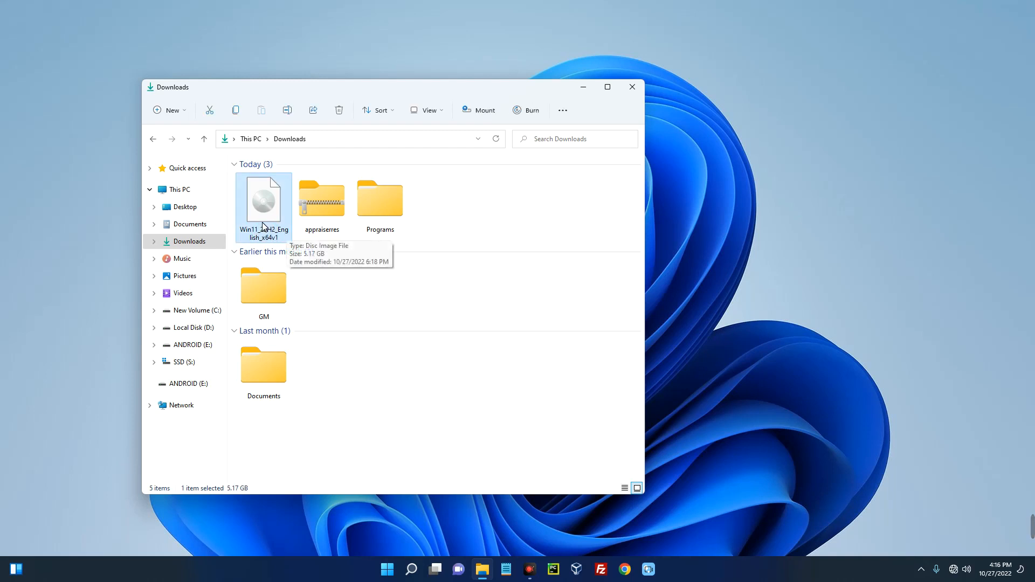
click(320, 198)
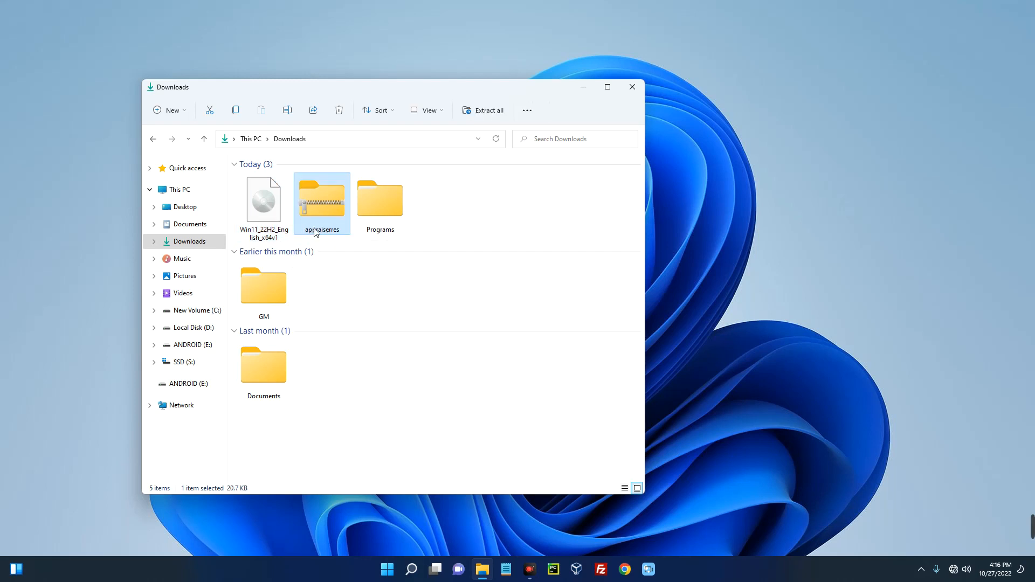
mouse_move(323, 221)
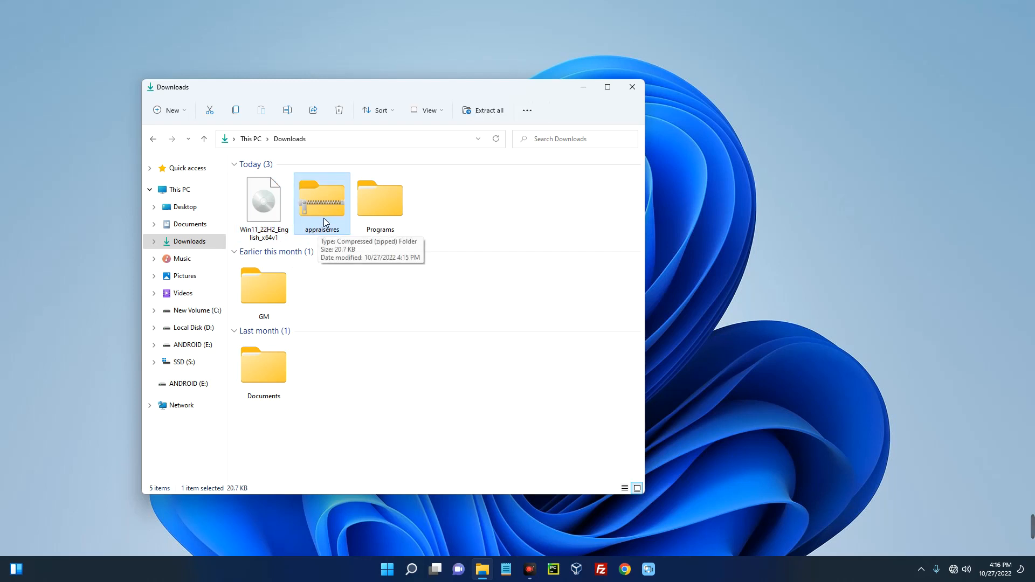
mouse_move(374, 294)
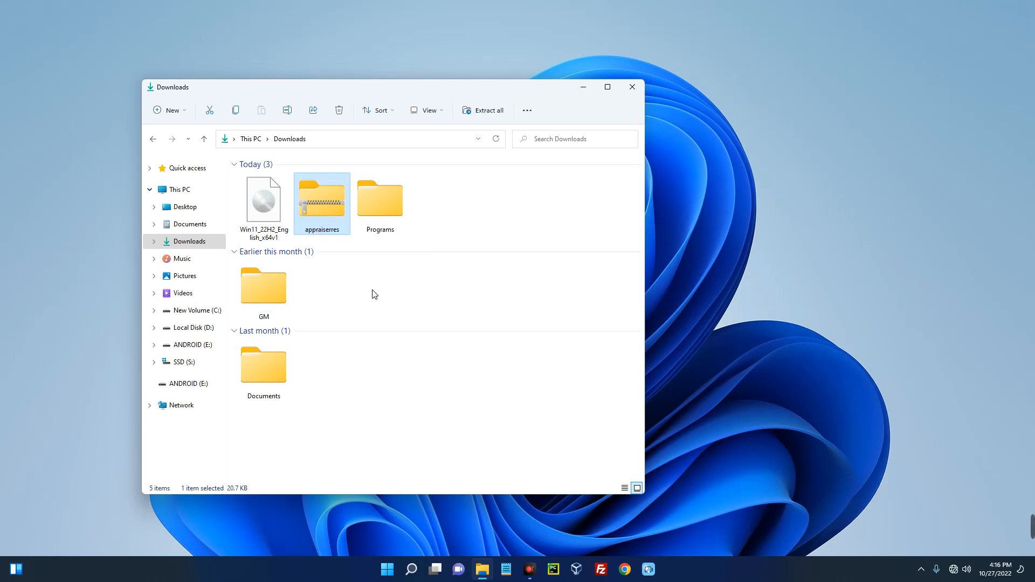
mouse_move(369, 292)
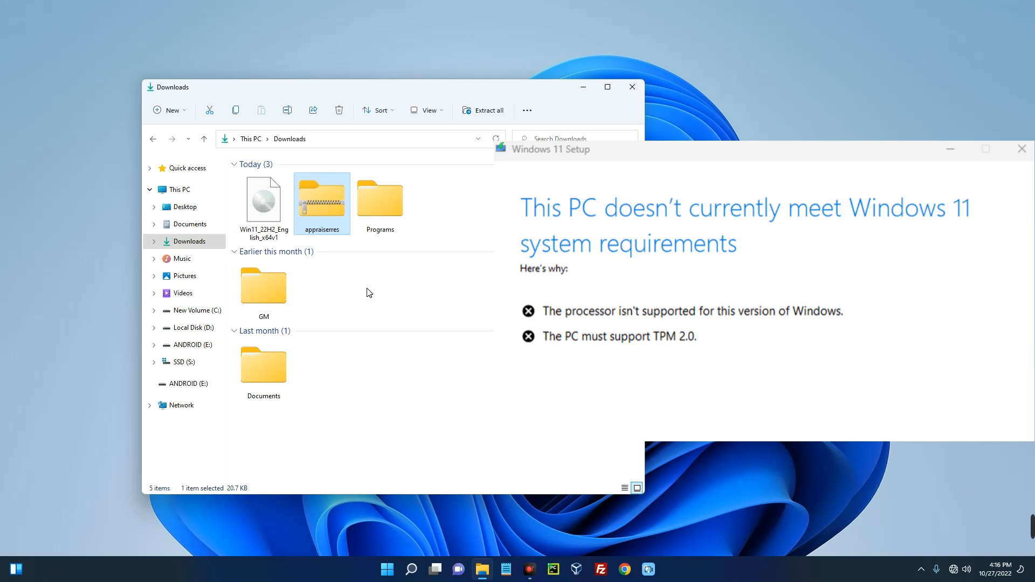
click(1022, 149)
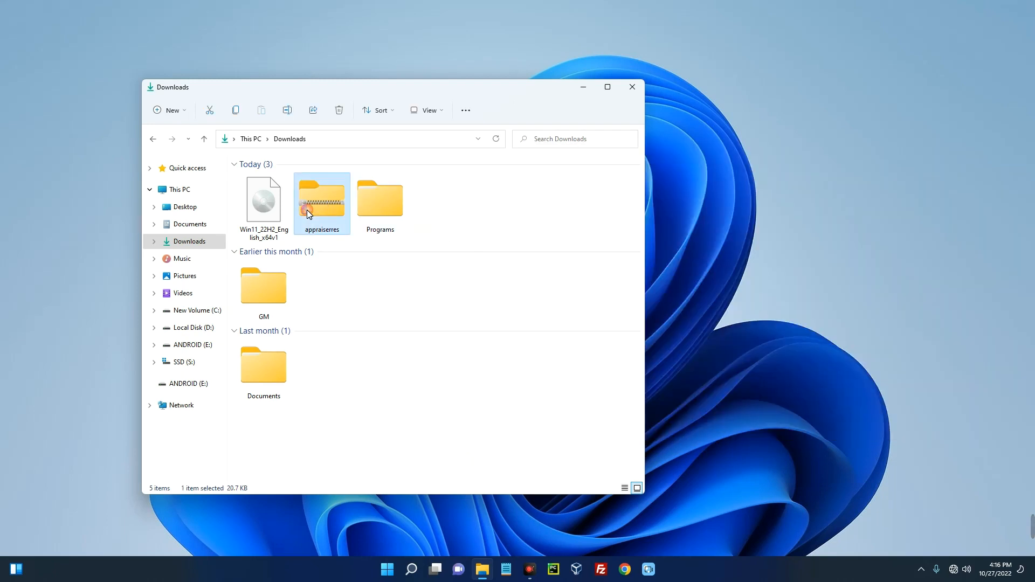
- Extract the appraiserres zip into Downloads\appraiserres and open that folder
right_click(322, 201)
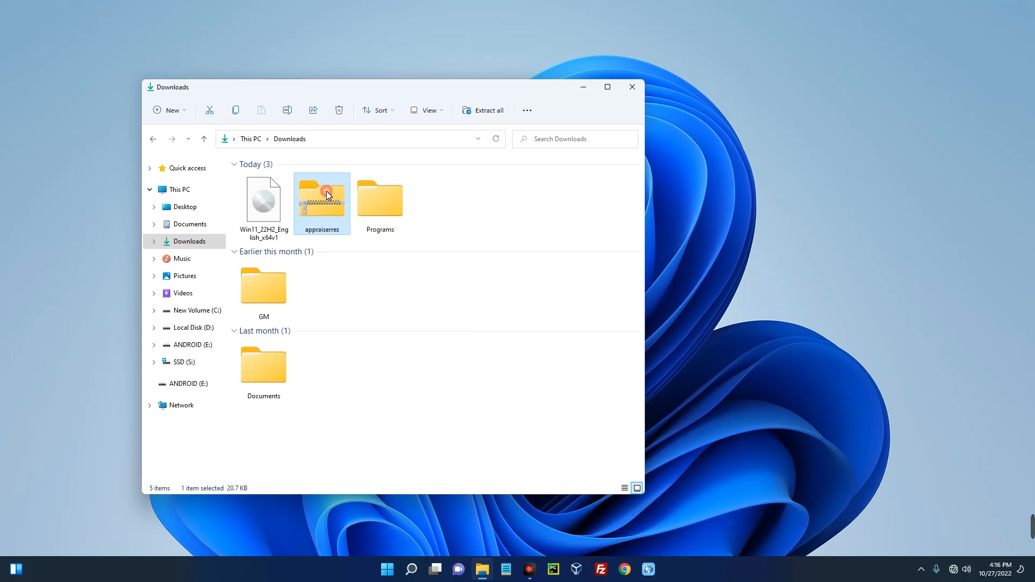
right_click(321, 200)
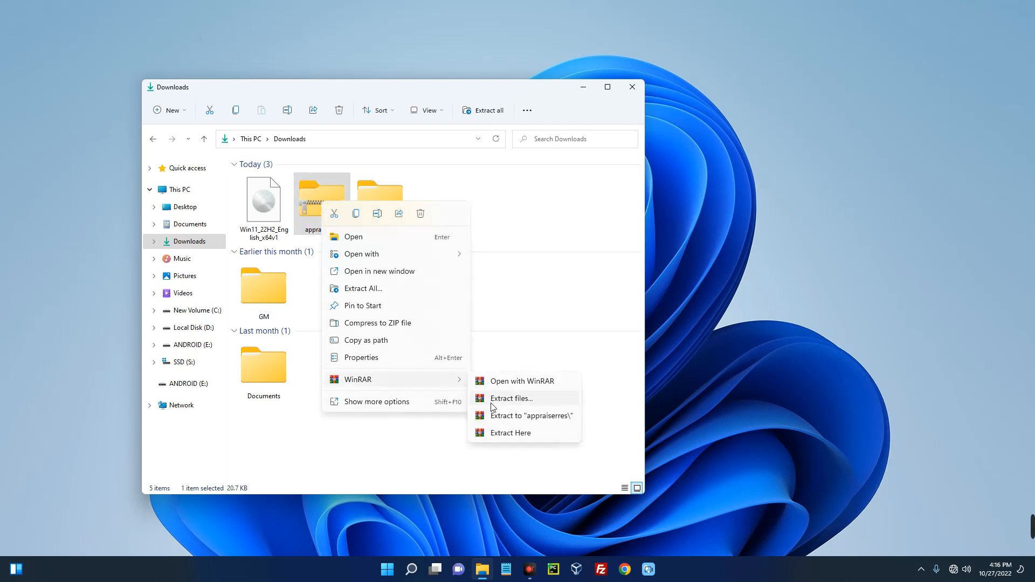
click(511, 398)
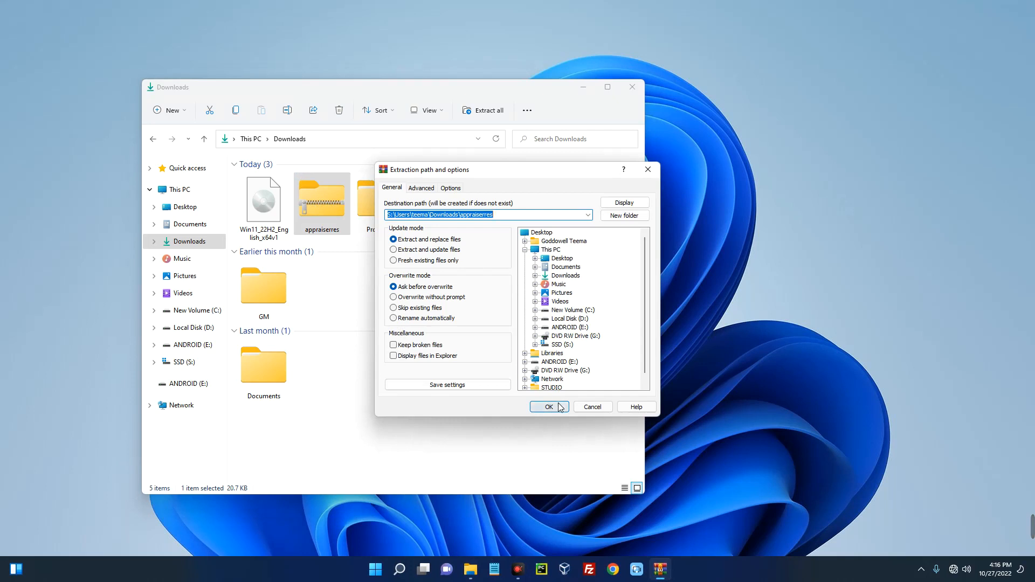
click(546, 407)
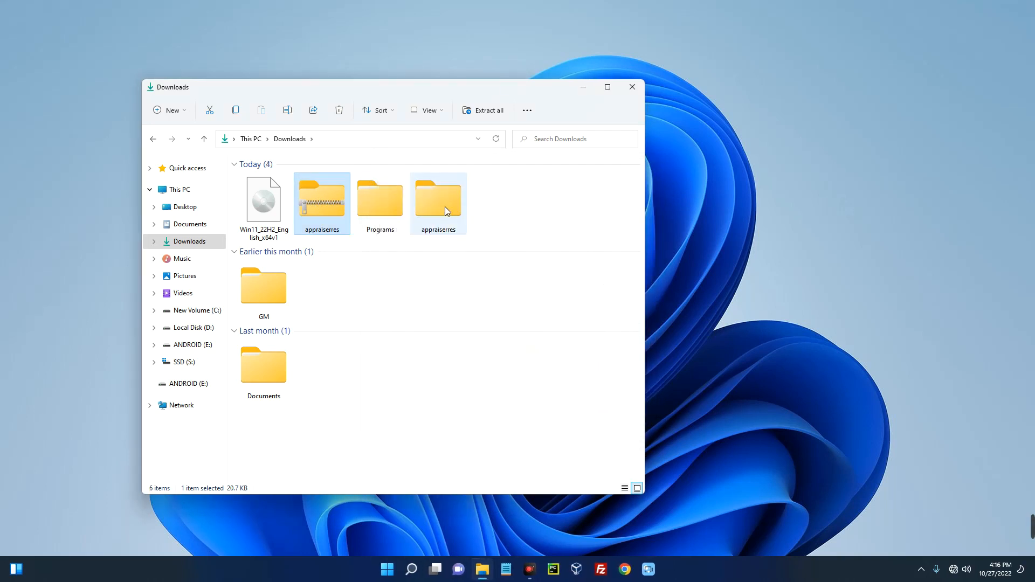
double_click(438, 198)
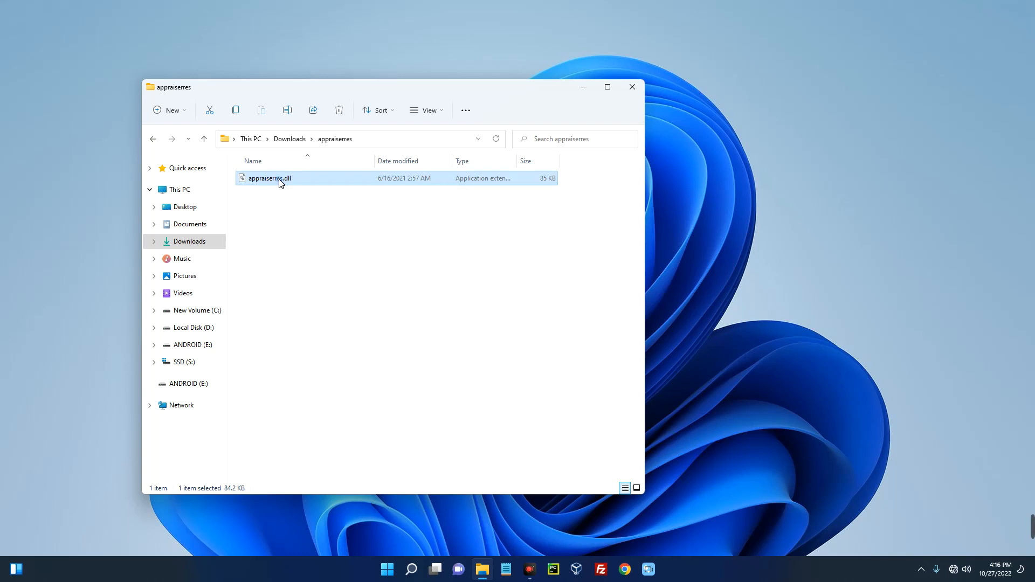
- Open appraiserres.dll in Notepad and scroll through its contents
double_click(268, 178)
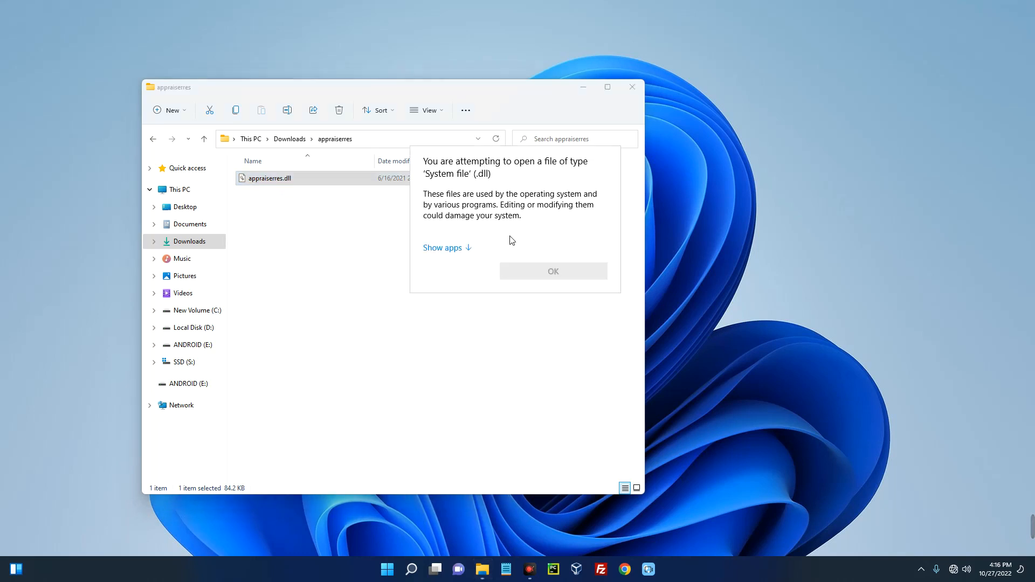
click(442, 247)
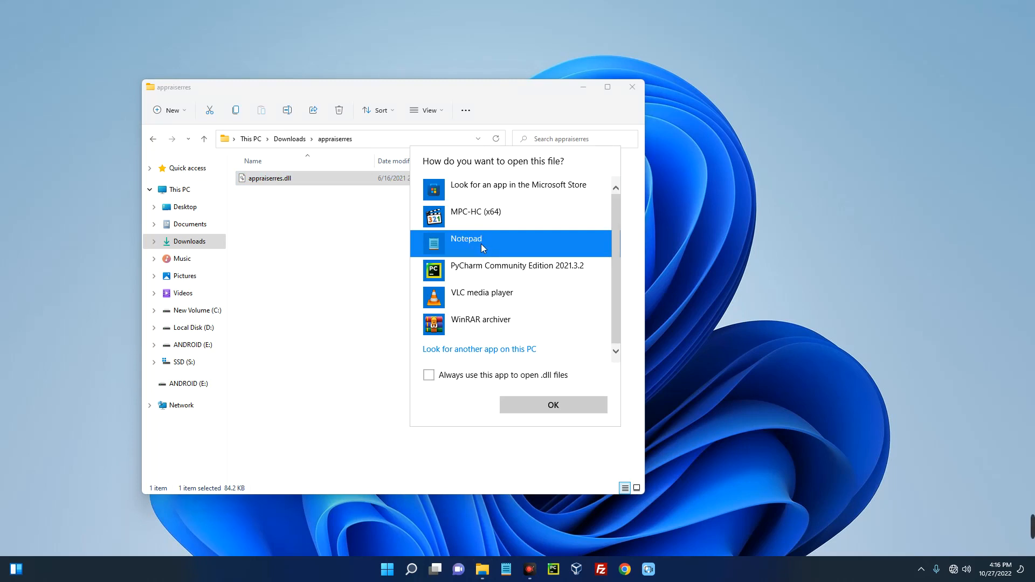
click(553, 404)
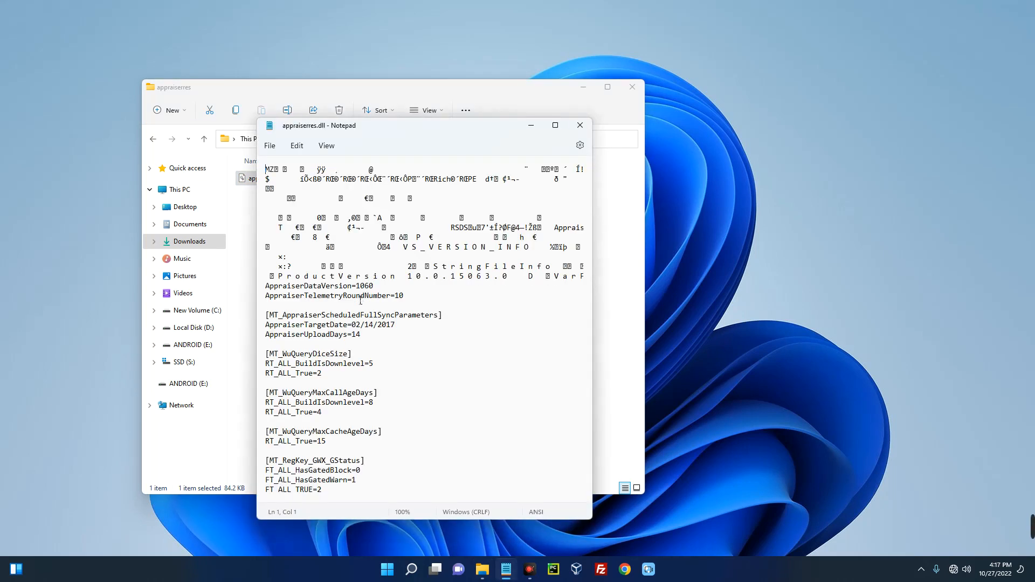
scroll(down, 3)
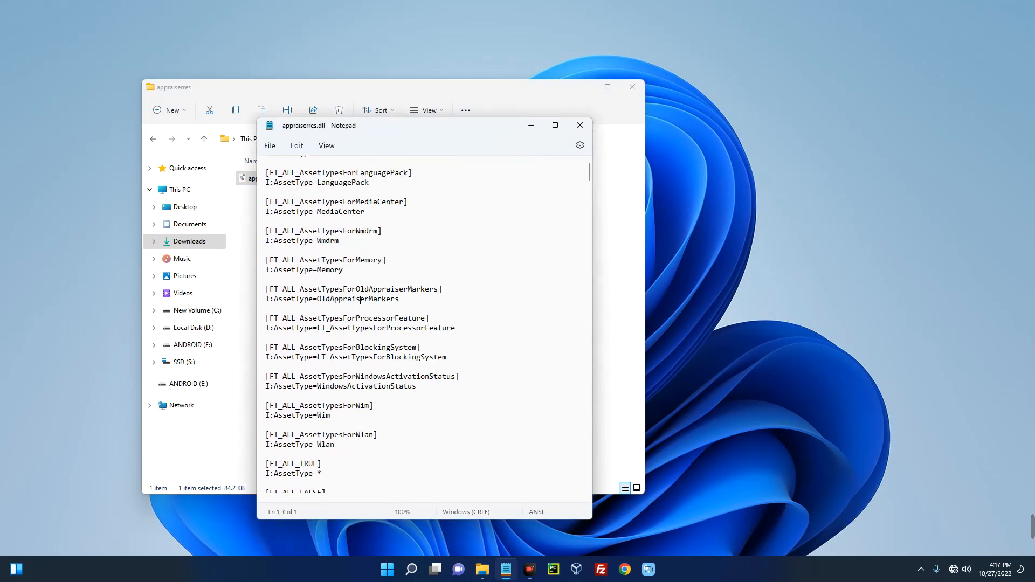
scroll(down, 3)
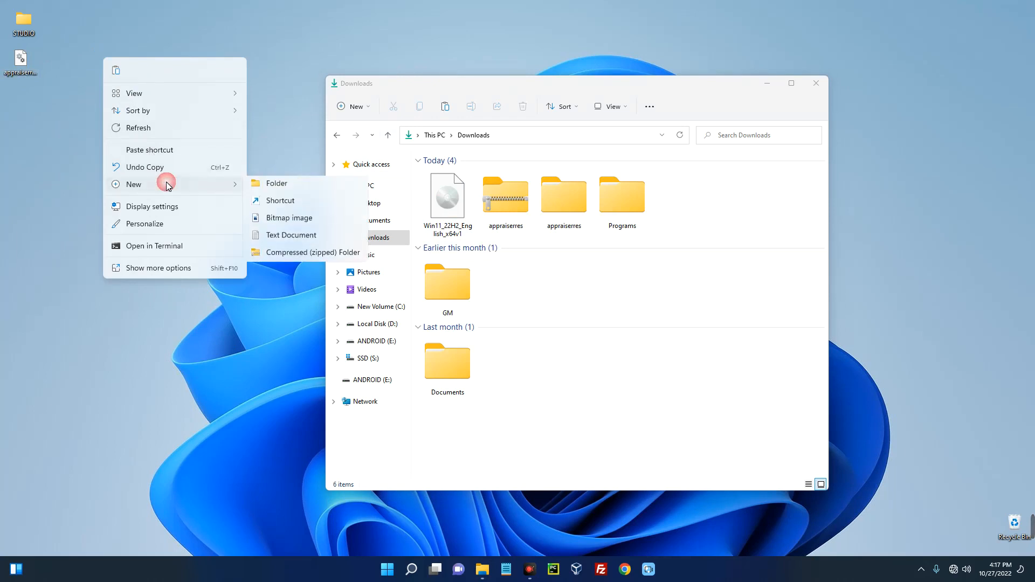
- Create a 'Win 11 Installation' desktop folder and mount the Windows 11 ISO
click(277, 182)
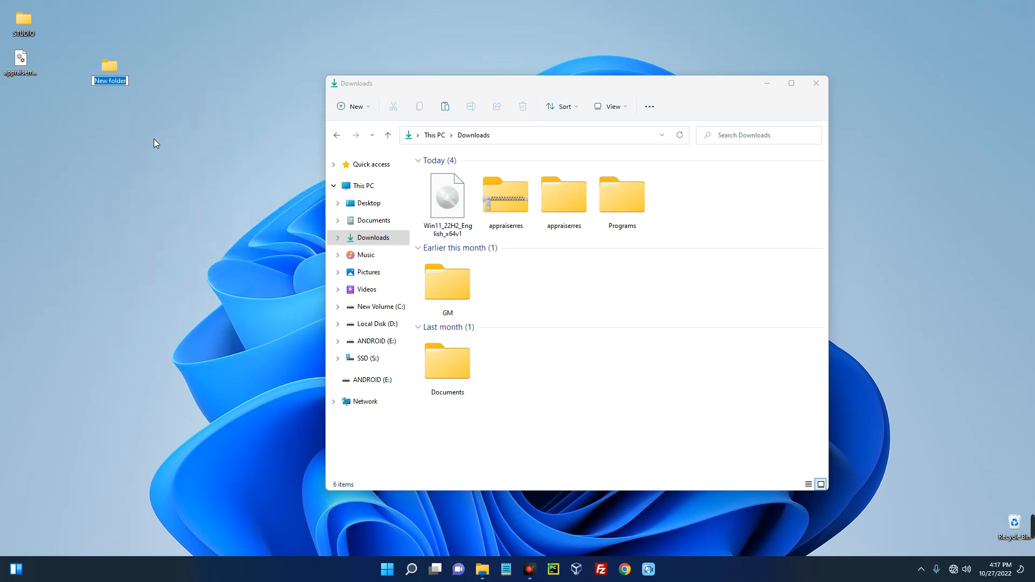
text(Win 11 Installation)
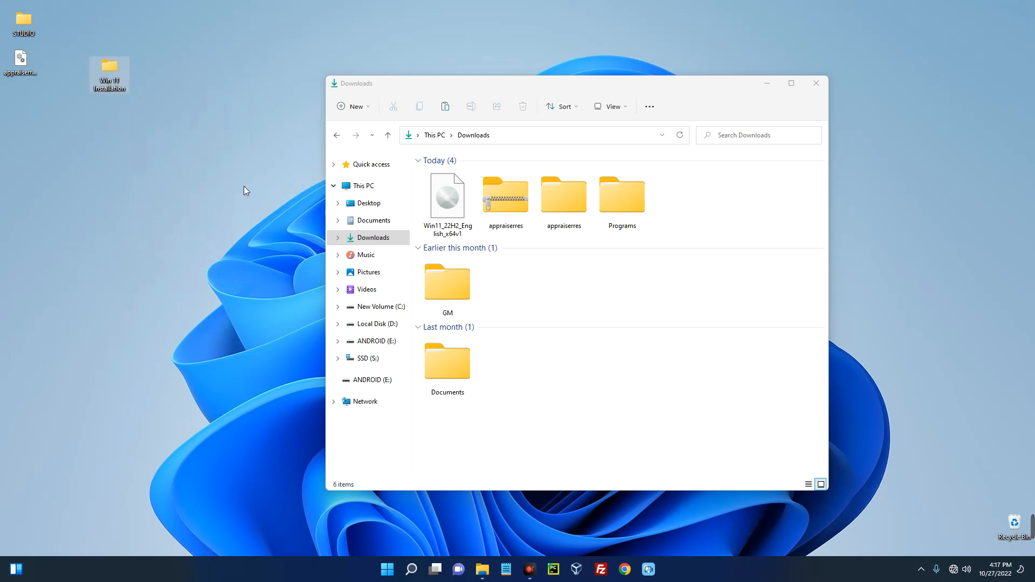
click(447, 198)
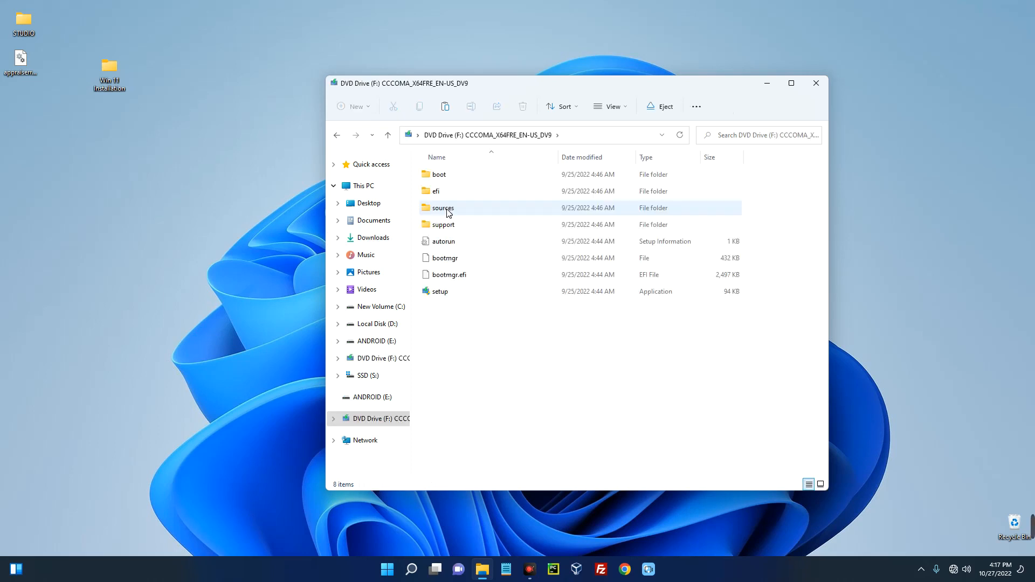
- Drag all mounted disc files into Win 11 Installation, then close the disc window
click(438, 174)
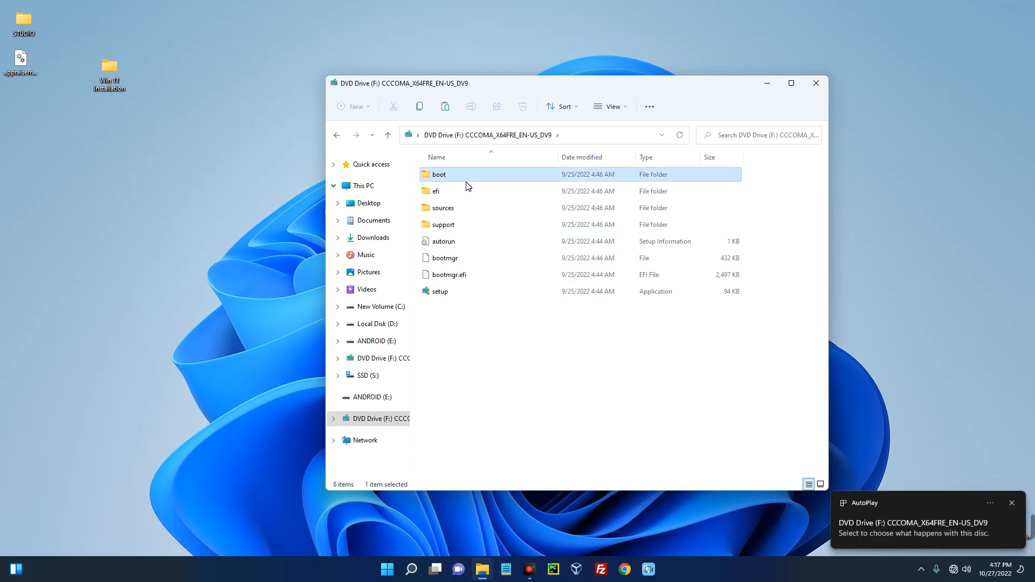
drag(442, 224, 109, 73)
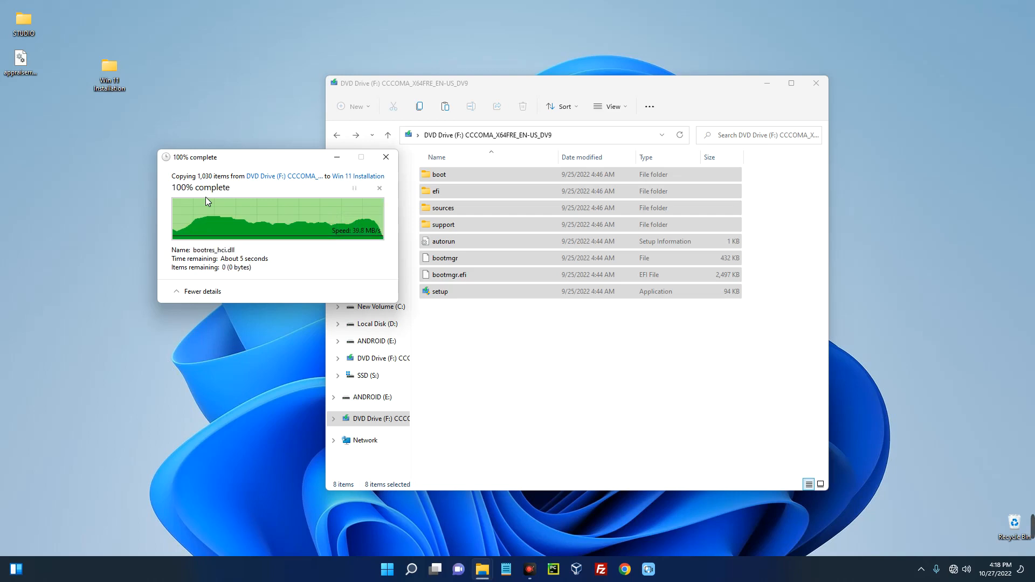
click(386, 157)
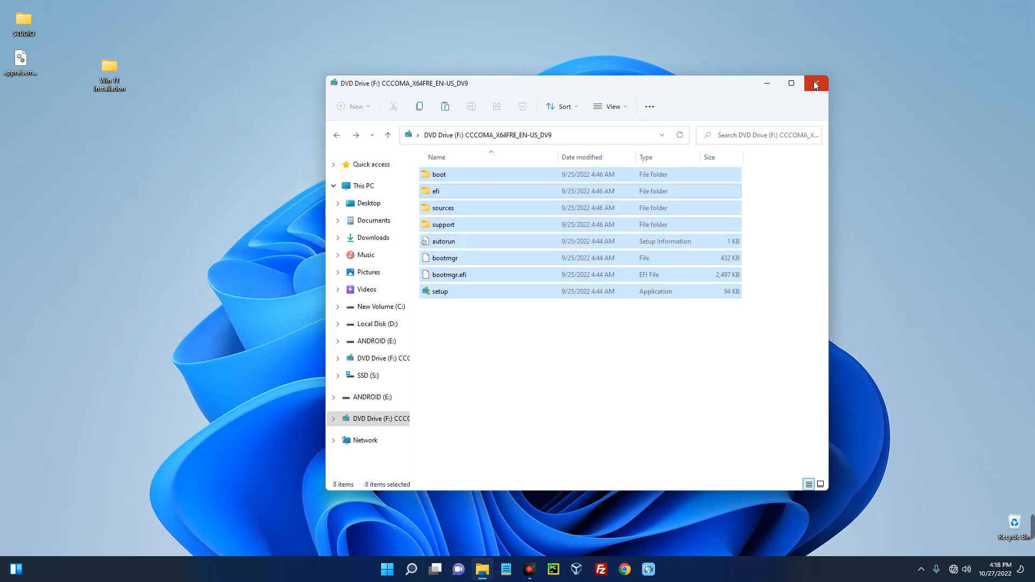
click(815, 83)
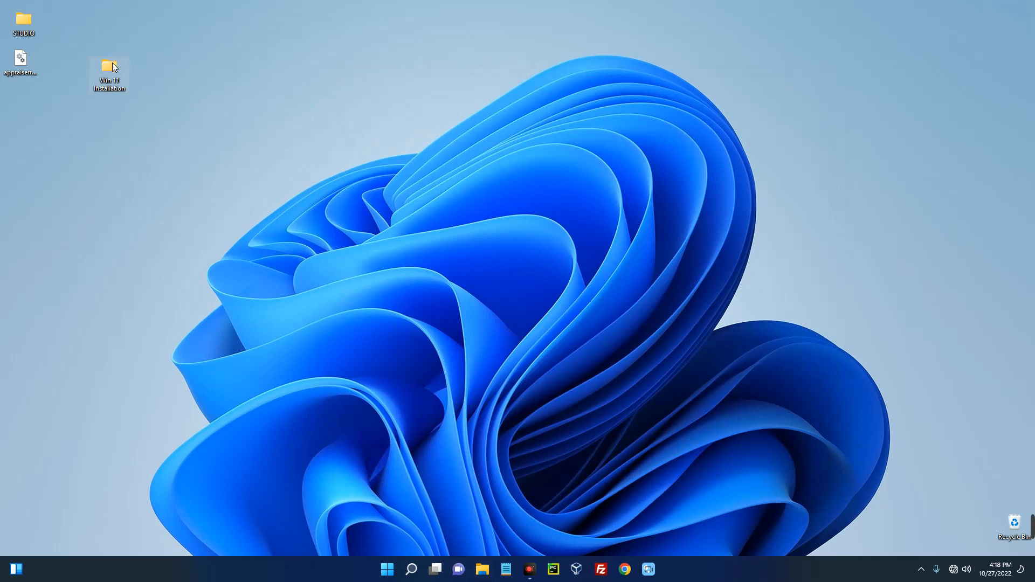
- Move the desktop appraiserres.dll into Win 11 Installation\sources, replacing the existing file
double_click(108, 68)
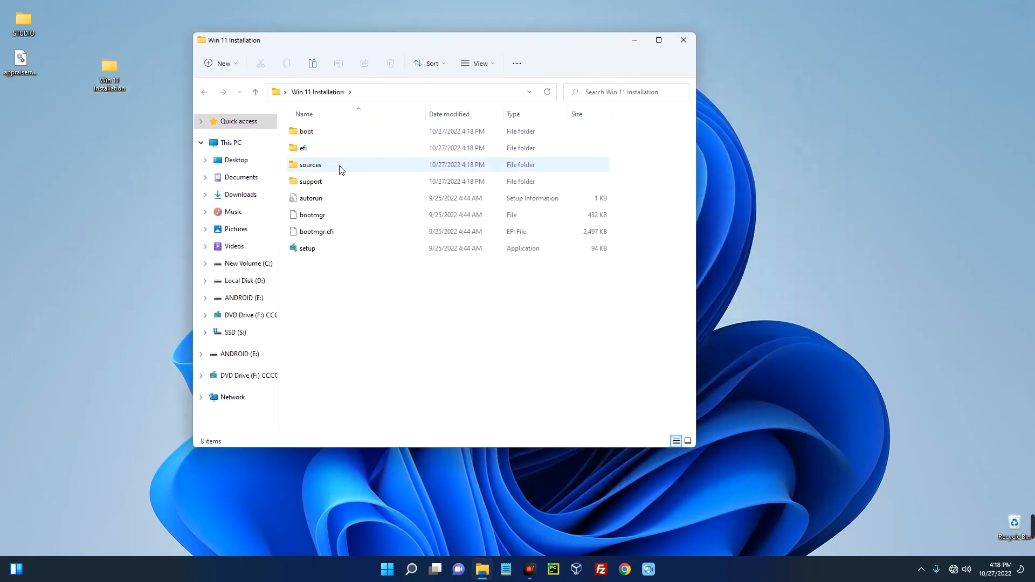
double_click(310, 164)
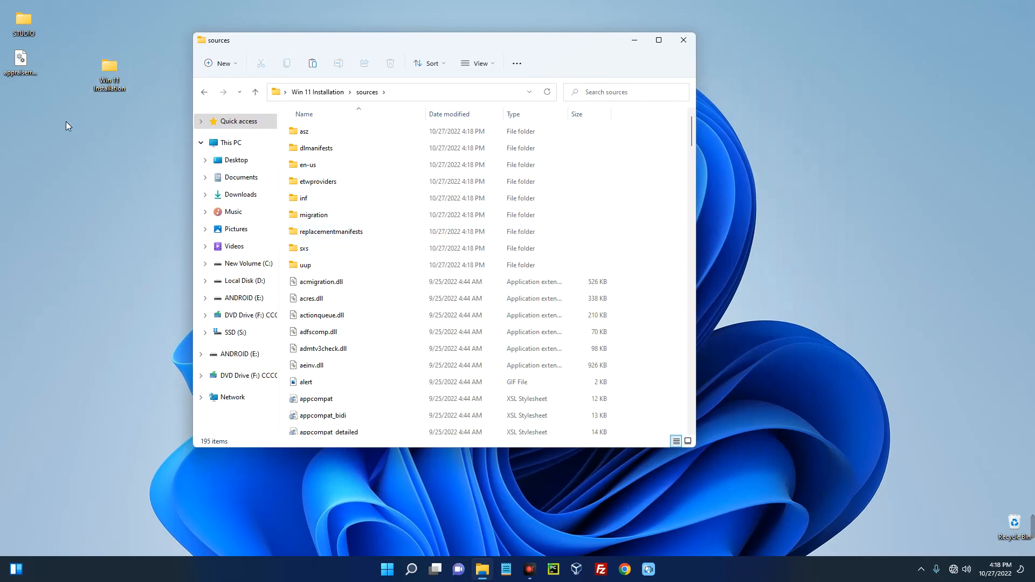
mouse_move(20, 62)
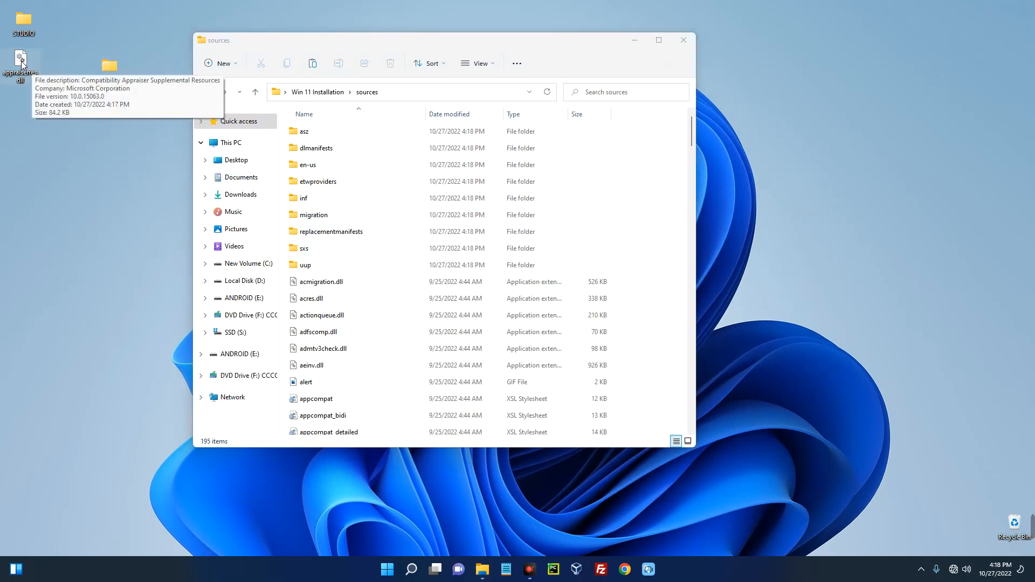
right_click(20, 62)
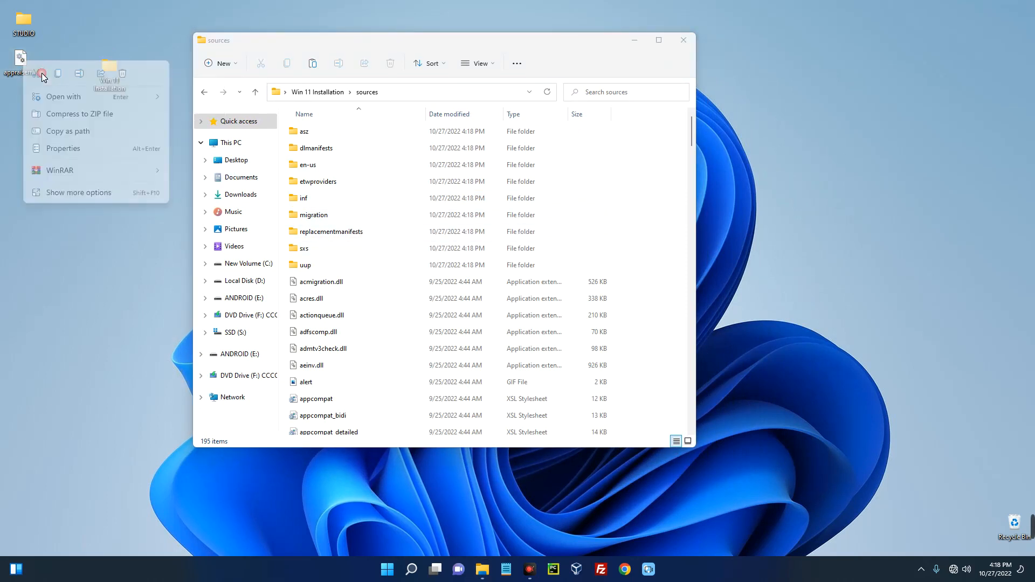
right_click(632, 226)
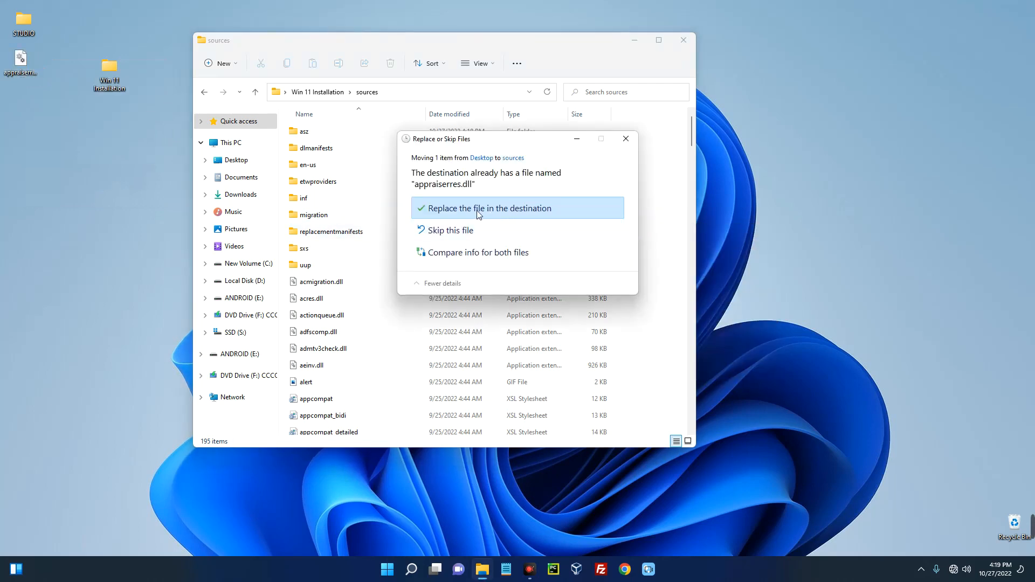
click(489, 208)
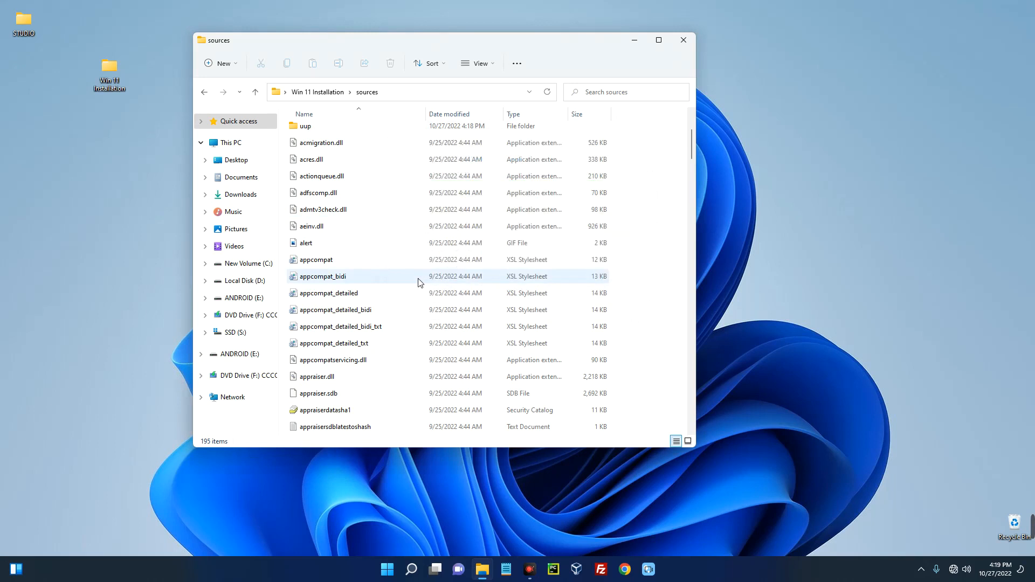
click(319, 92)
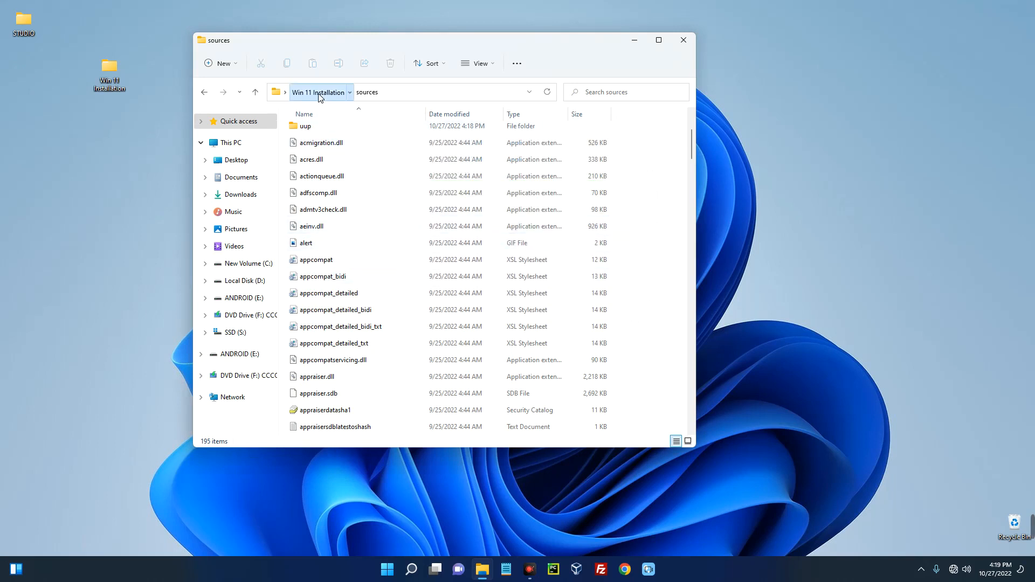
- Launch setup from the Win 11 Installation folder, pass the updates page, and accept the license
click(319, 91)
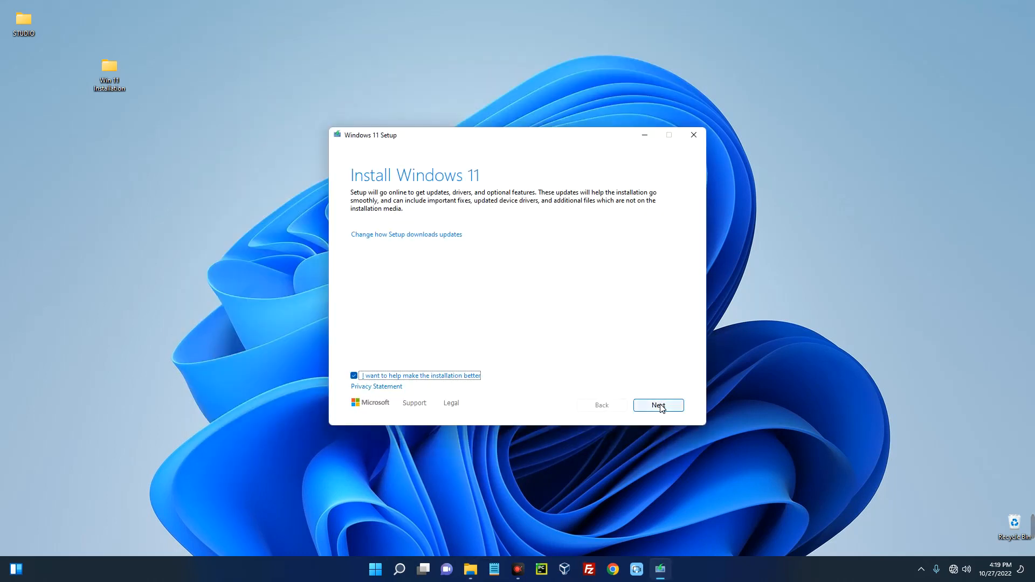
click(658, 405)
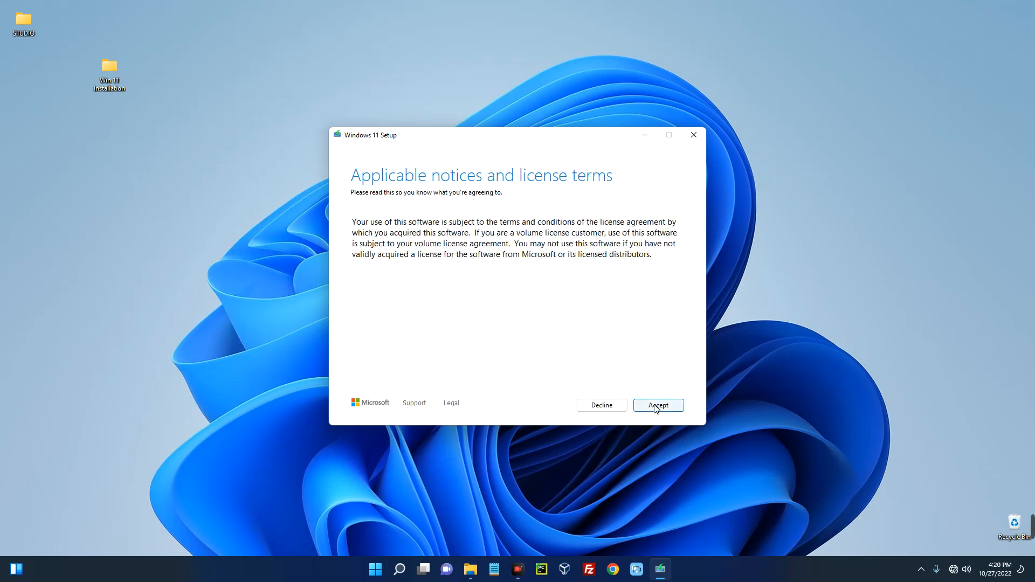
click(658, 405)
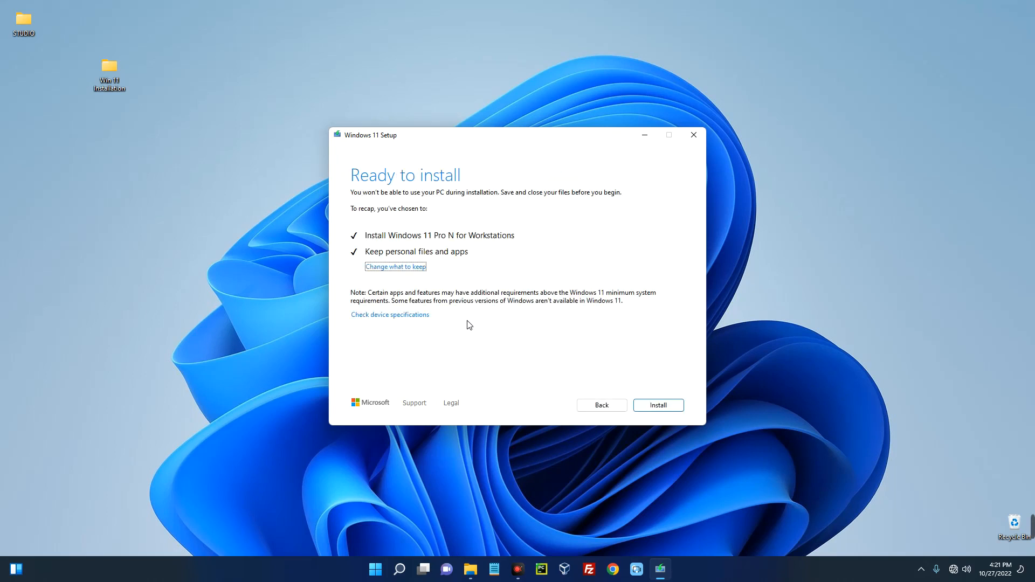
mouse_move(386, 271)
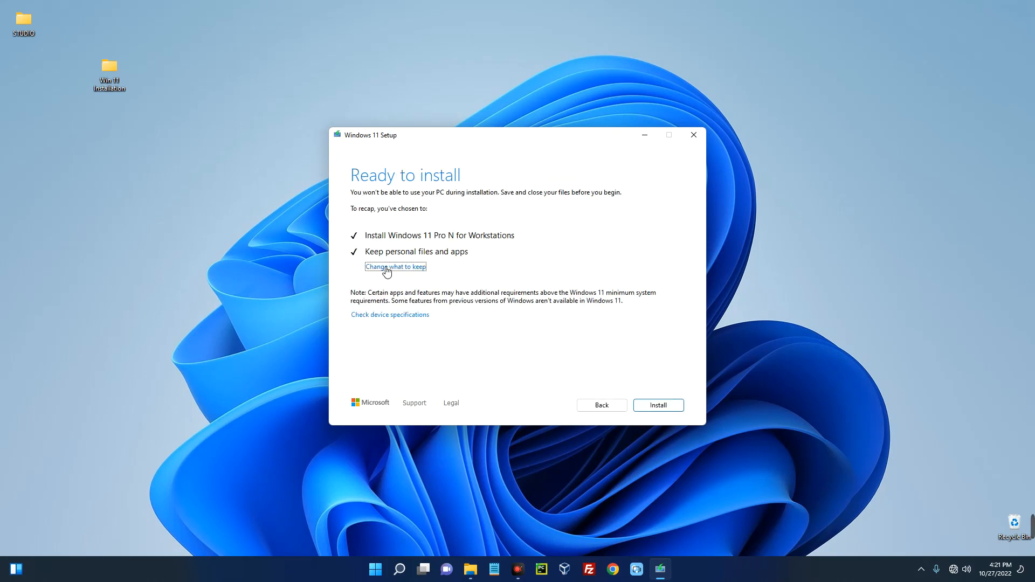
- Review 'Choose what to keep' and keep personal files and apps
click(395, 267)
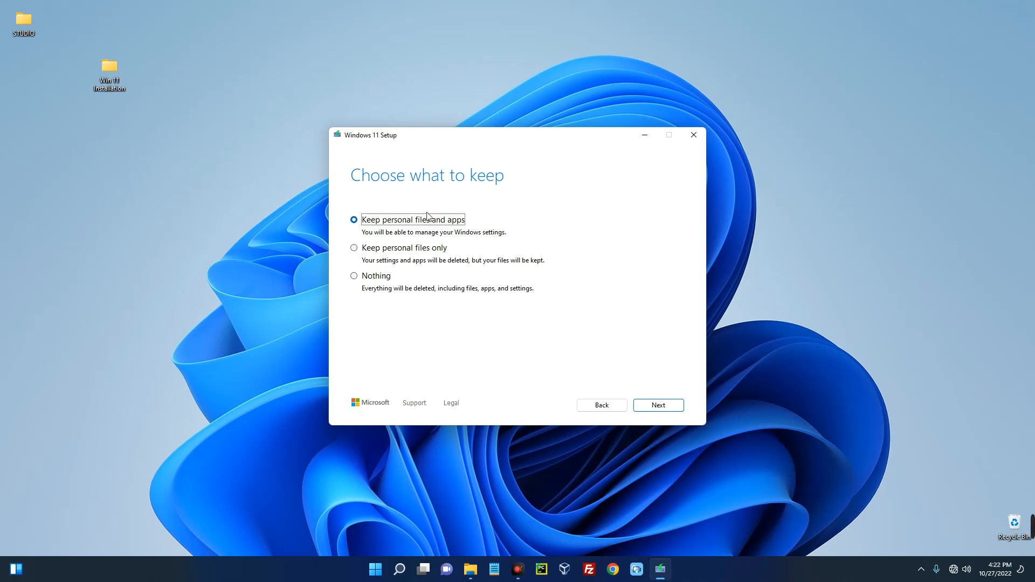
click(658, 405)
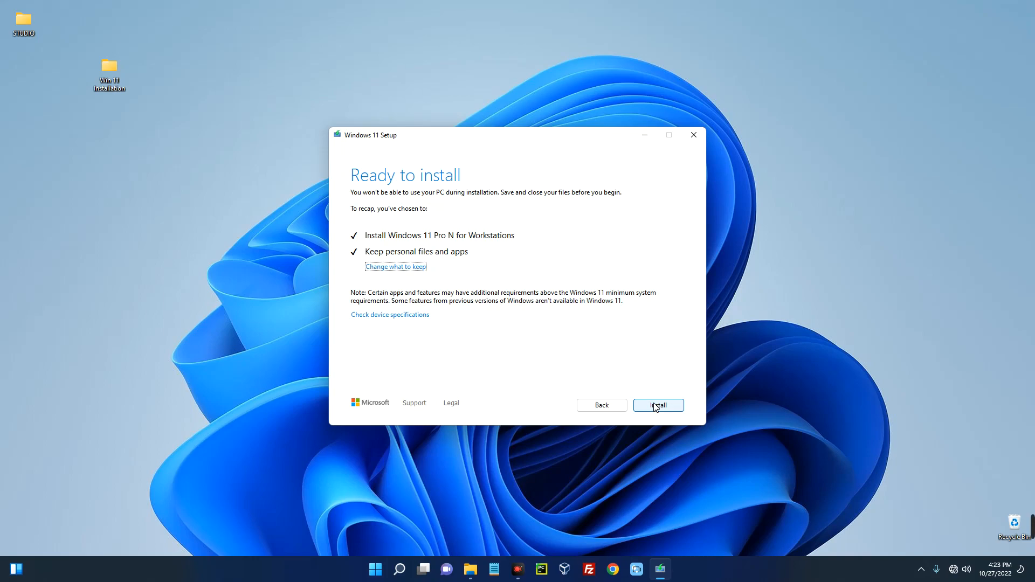
- Start the Windows 11 Pro N for Workstations installation from Ready to install
click(657, 405)
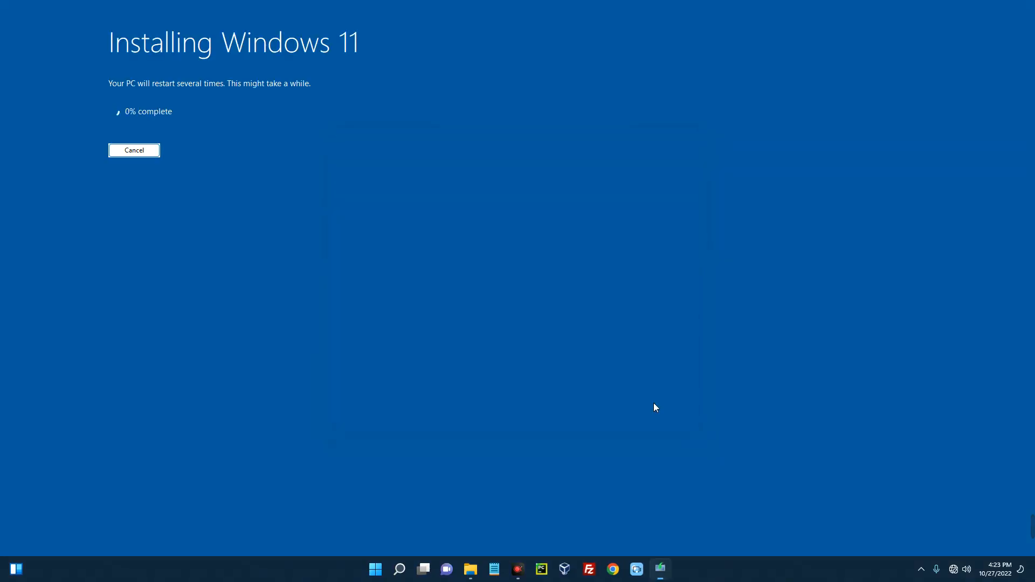
mouse_move(405, 347)
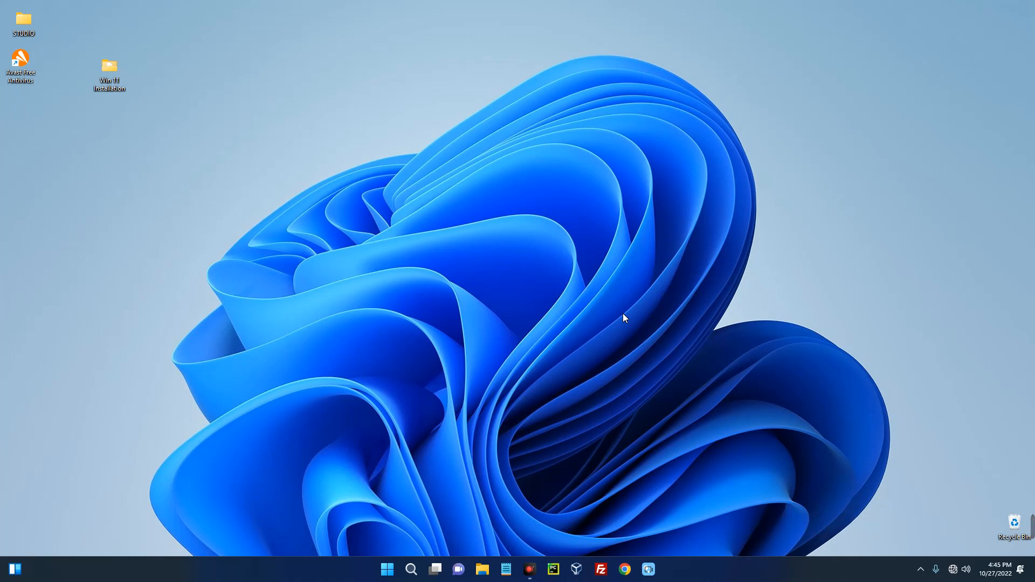
mouse_move(576, 340)
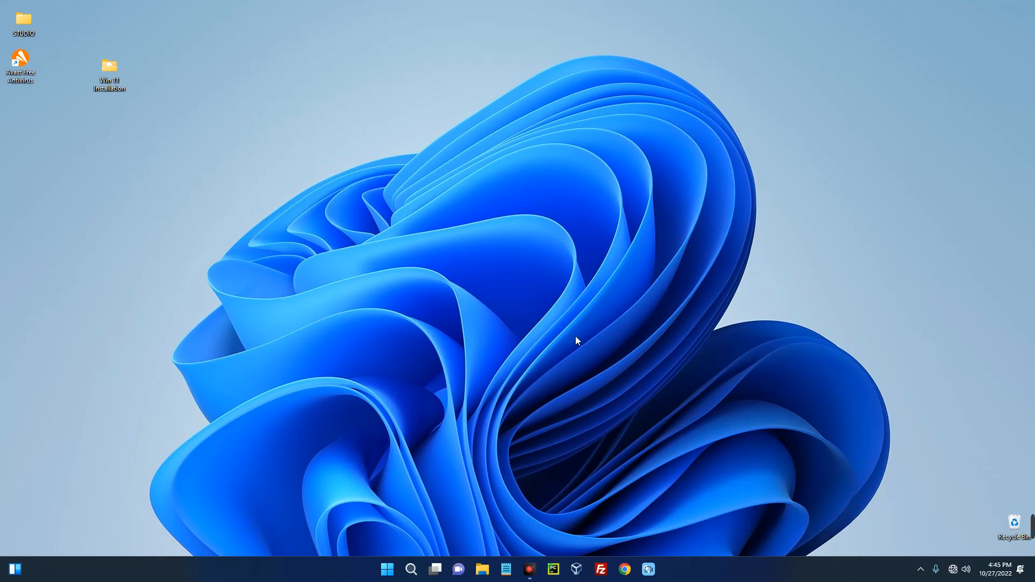
mouse_move(533, 371)
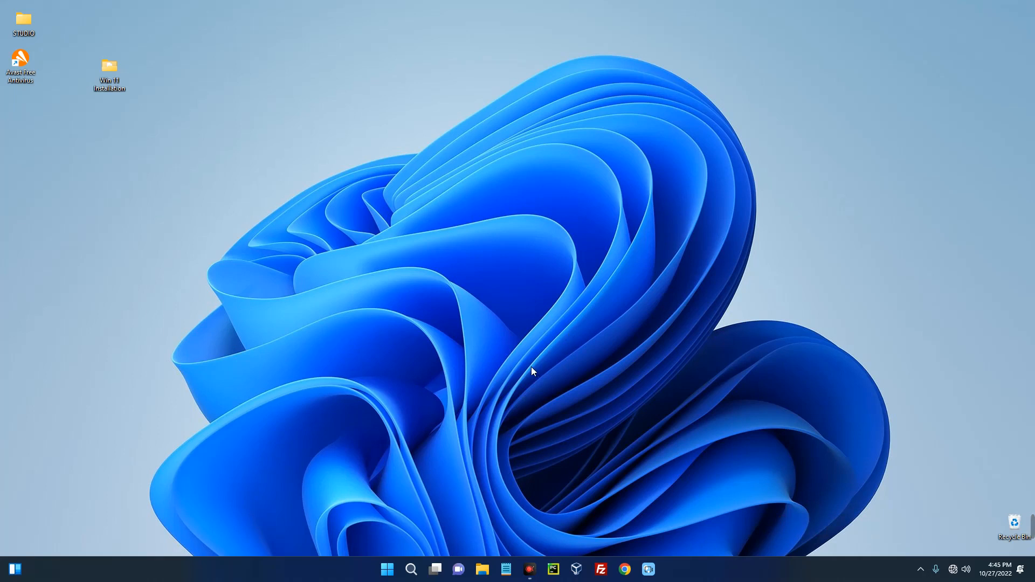
mouse_move(506, 427)
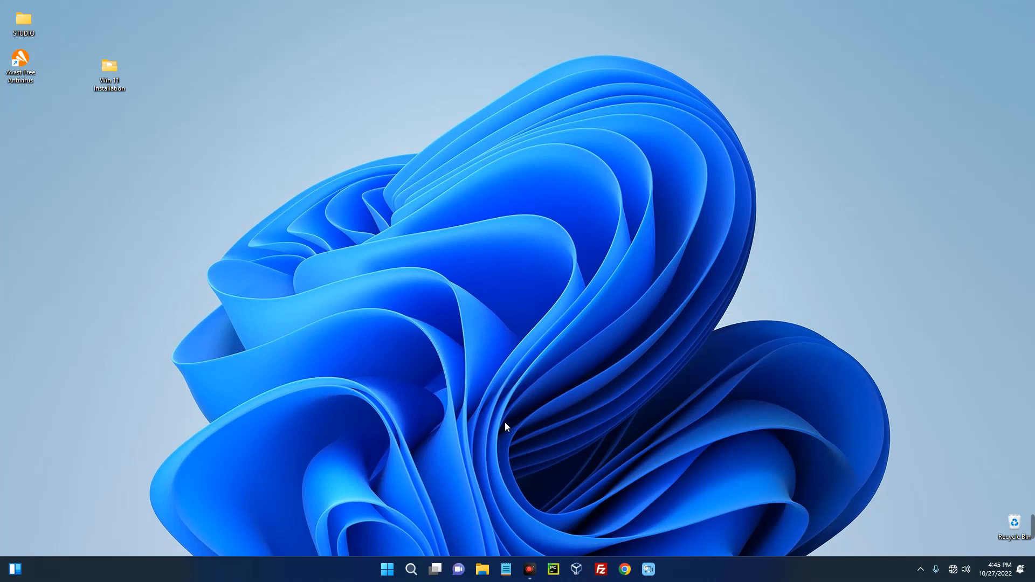
click(411, 569)
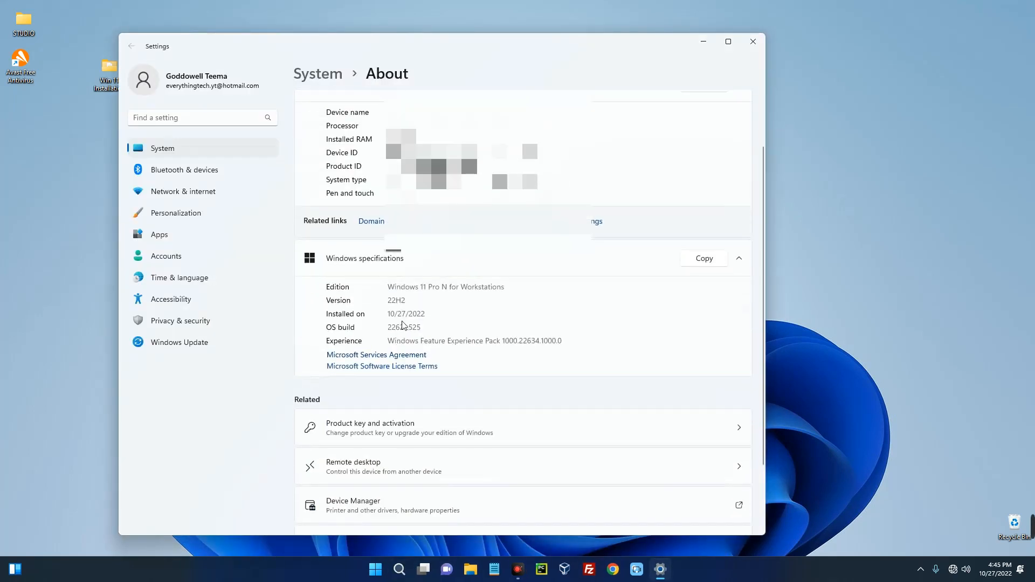
- Highlight edition Pro N for Workstations, version 22H2 and build 22621.525, then close Settings
double_click(446, 287)
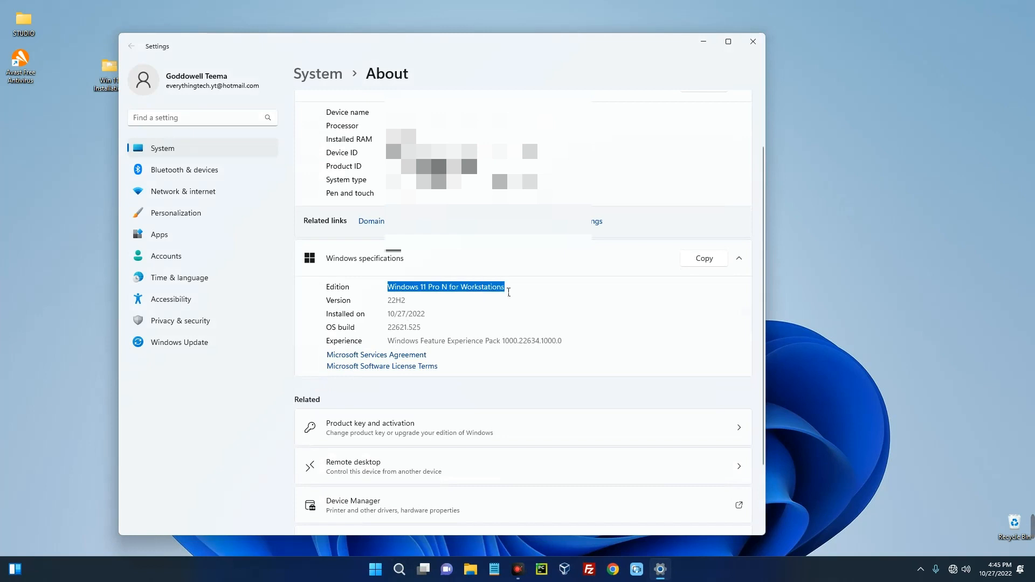
mouse_move(412, 305)
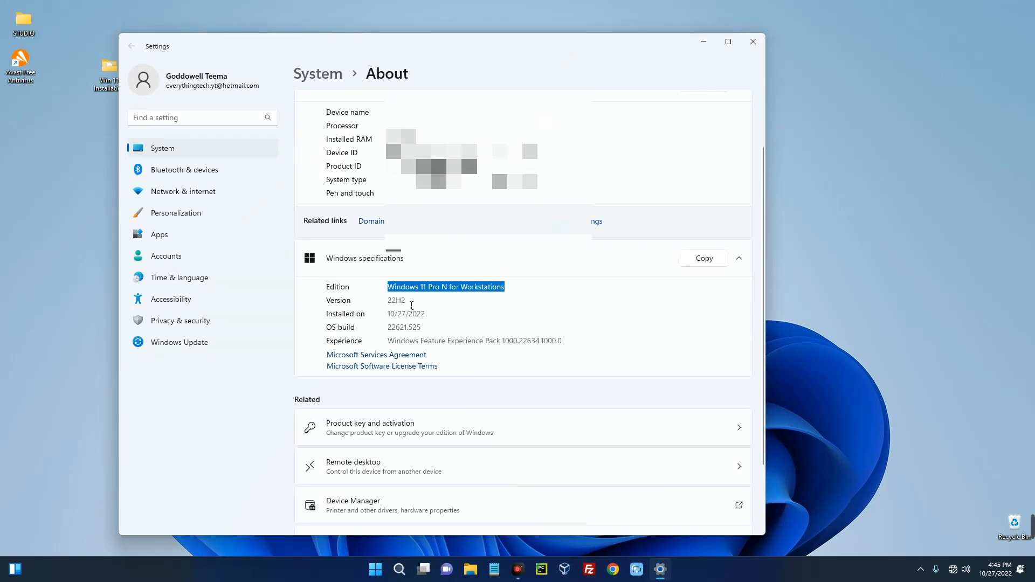
double_click(396, 300)
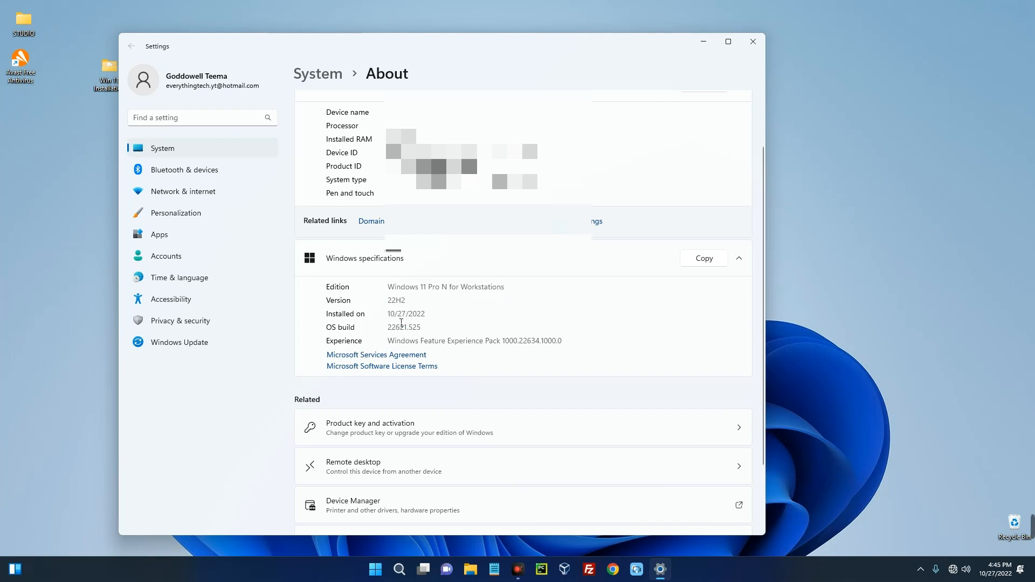
double_click(391, 314)
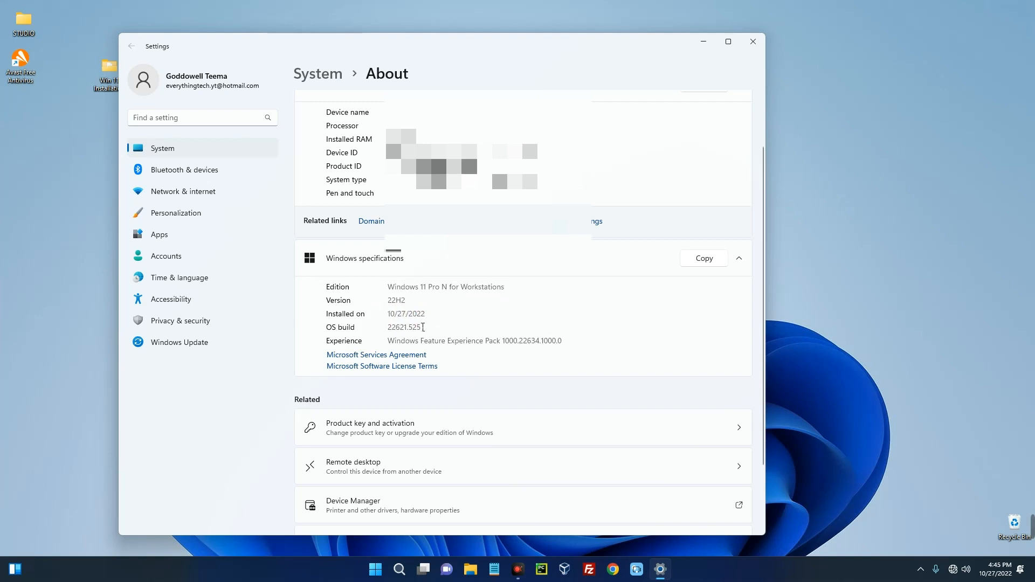
mouse_move(469, 309)
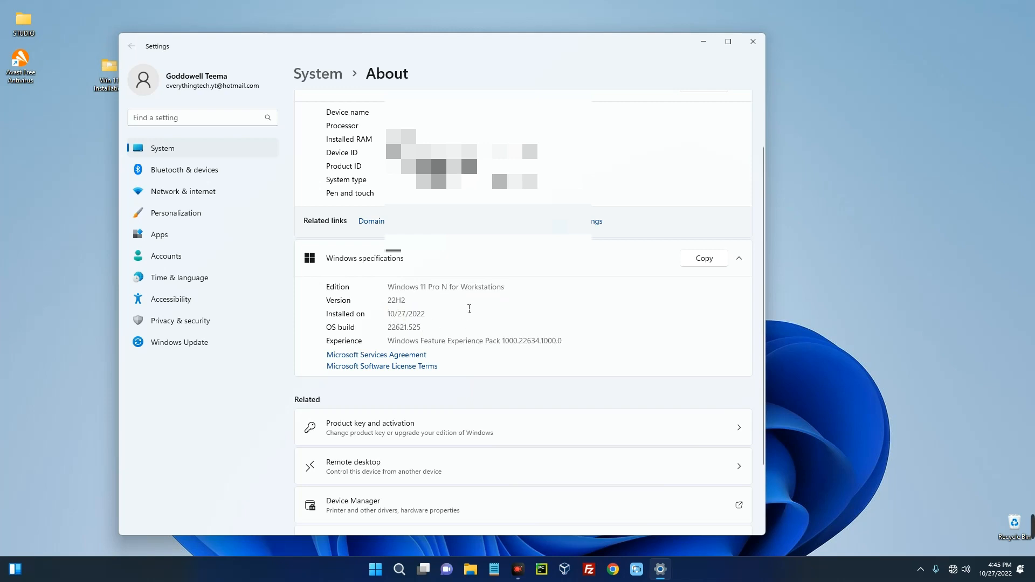
mouse_move(749, 106)
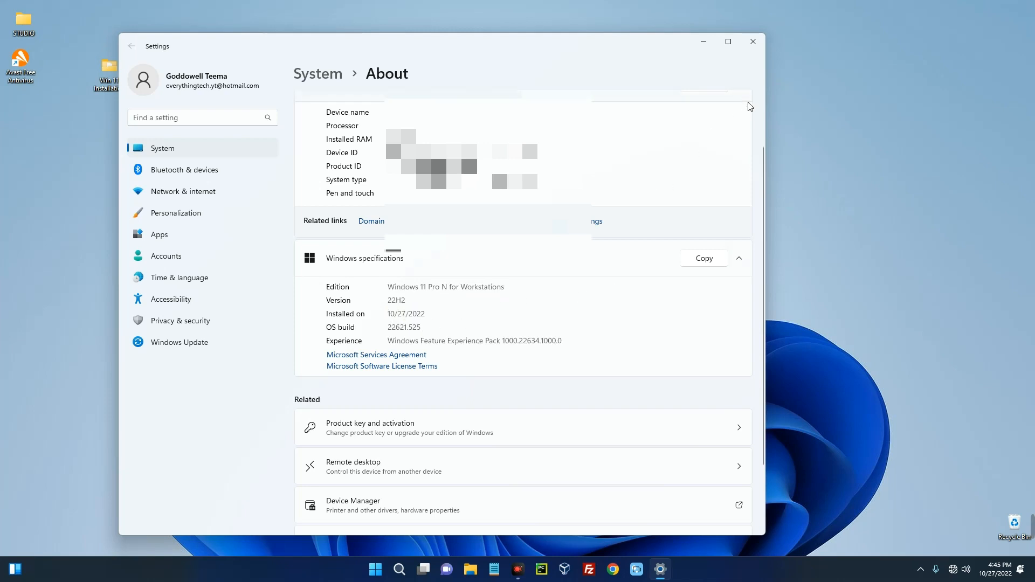
mouse_move(760, 101)
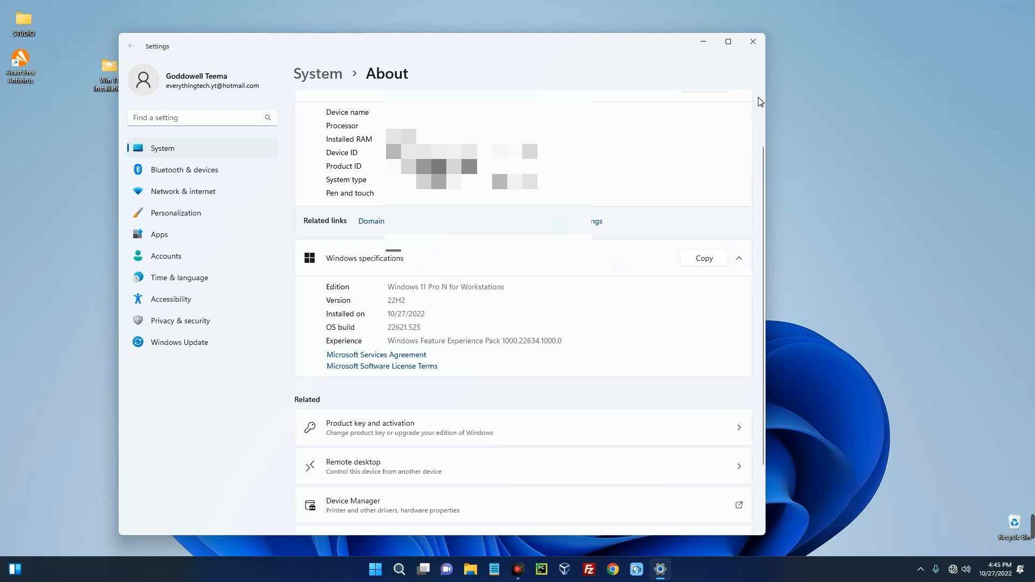
mouse_move(732, 77)
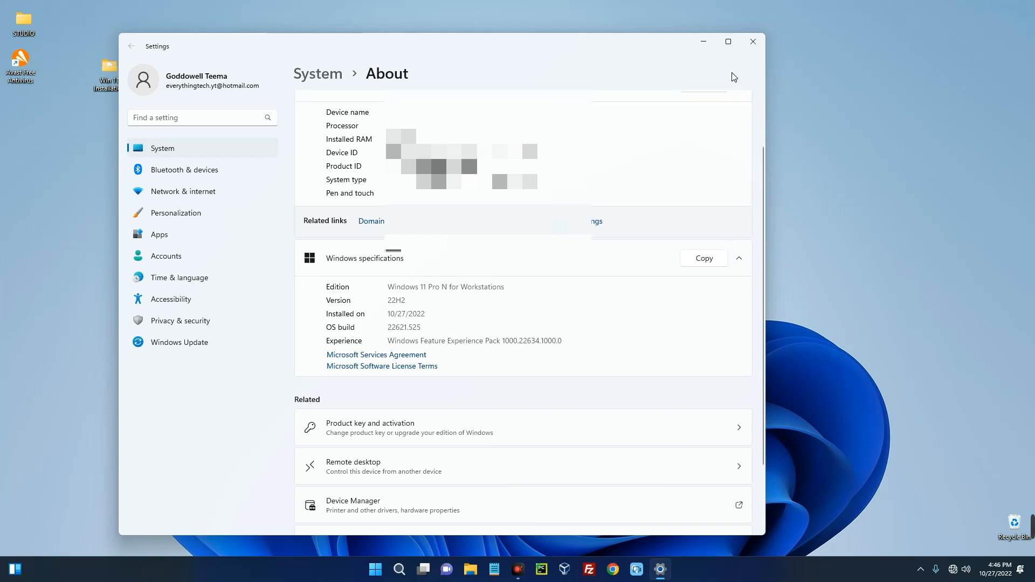
click(752, 41)
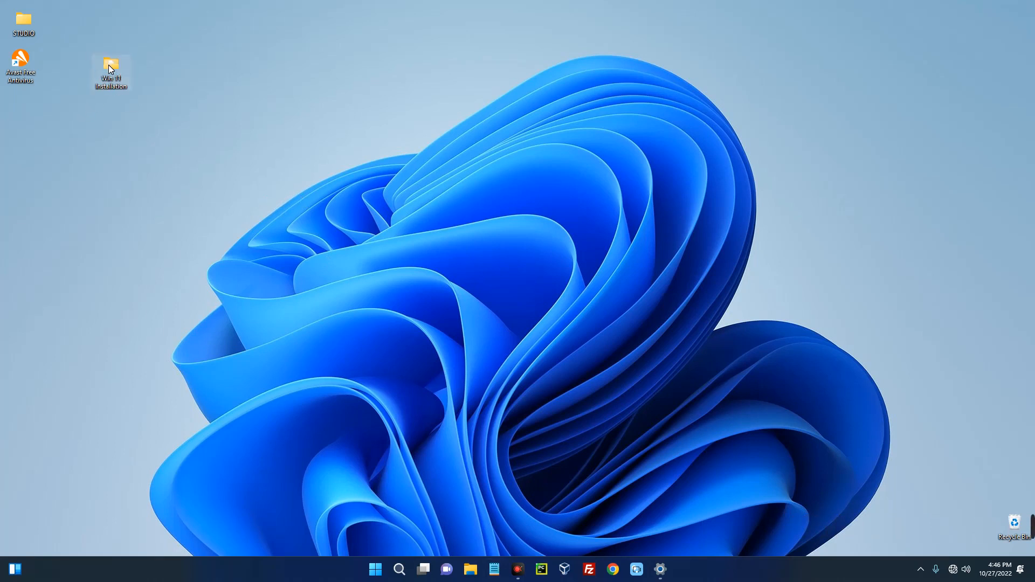
right_click(109, 70)
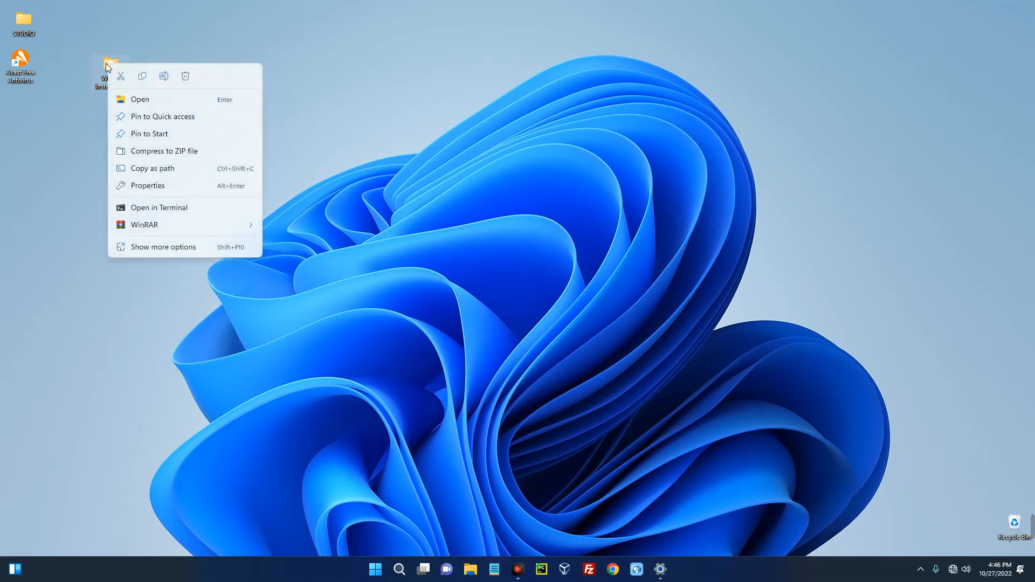
click(198, 115)
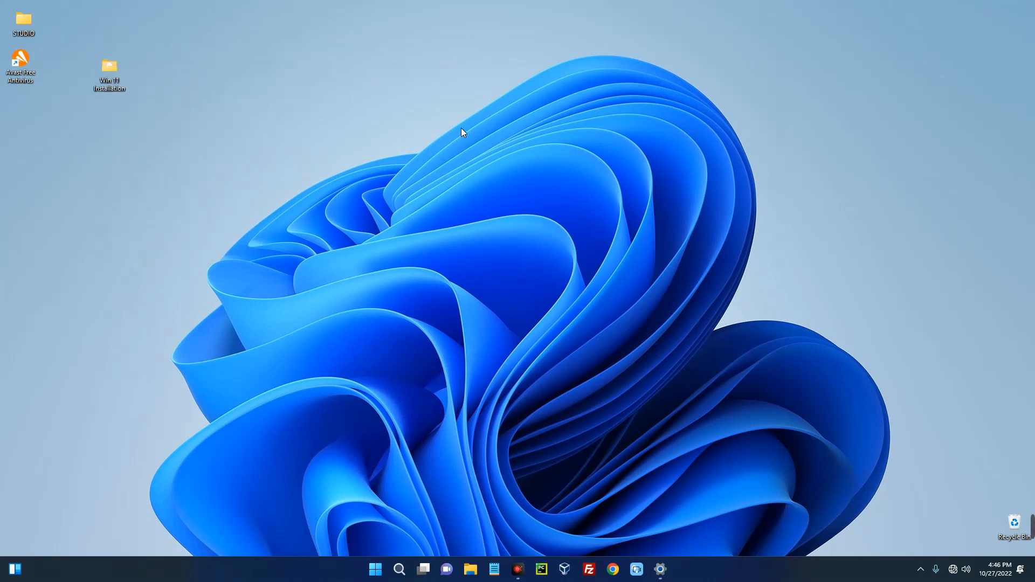
mouse_move(351, 139)
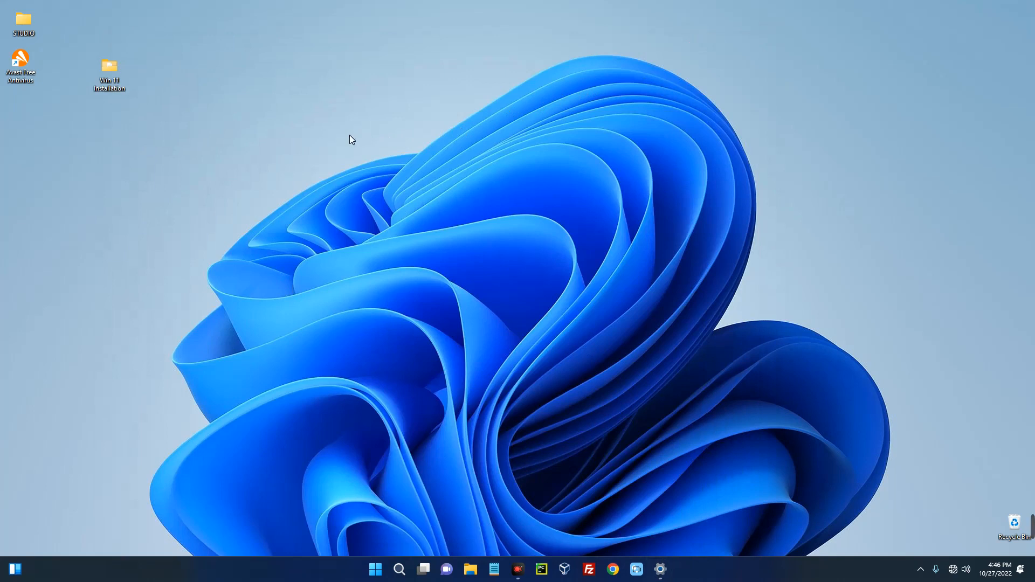
mouse_move(361, 146)
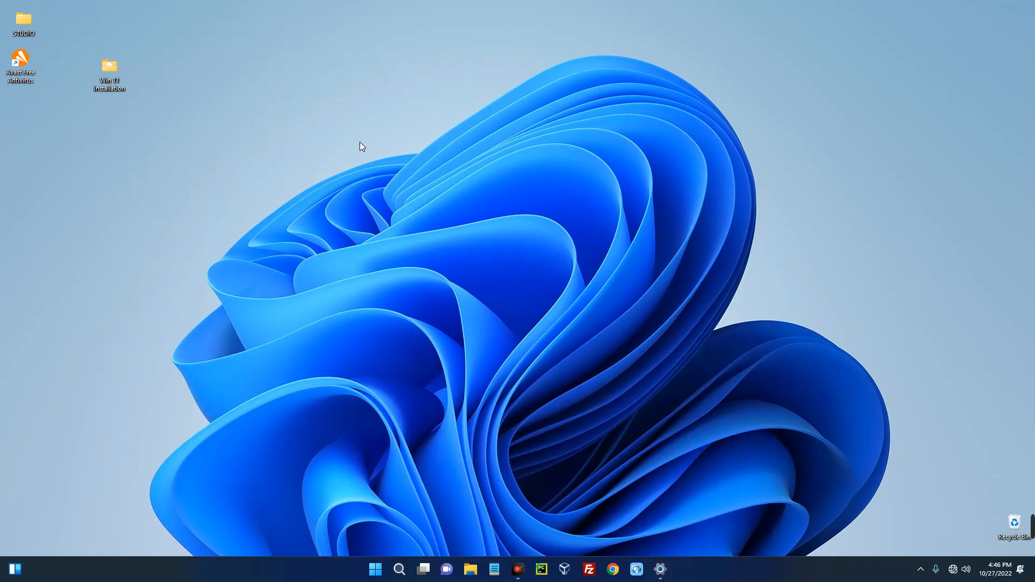
mouse_move(261, 155)
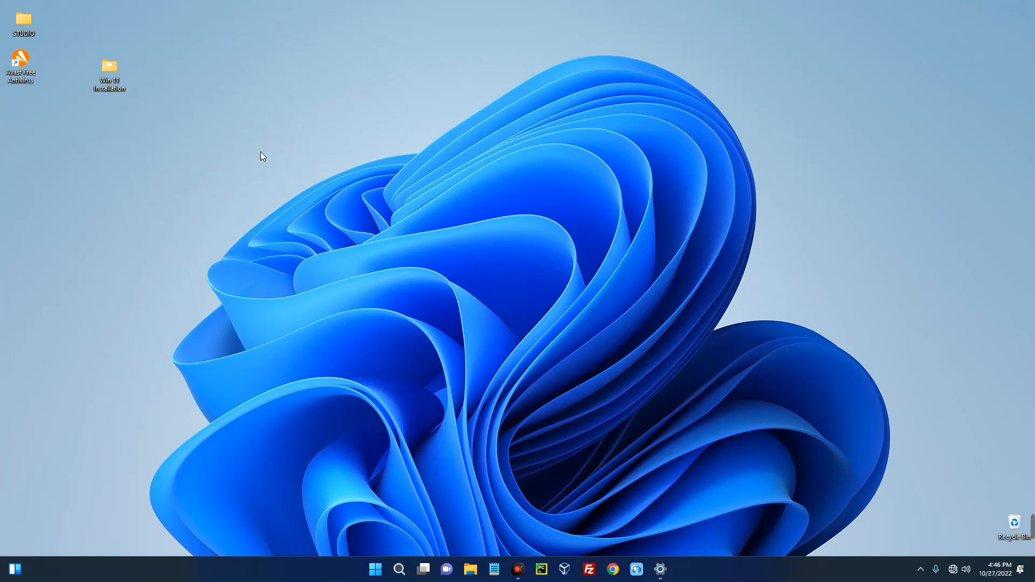
mouse_move(250, 153)
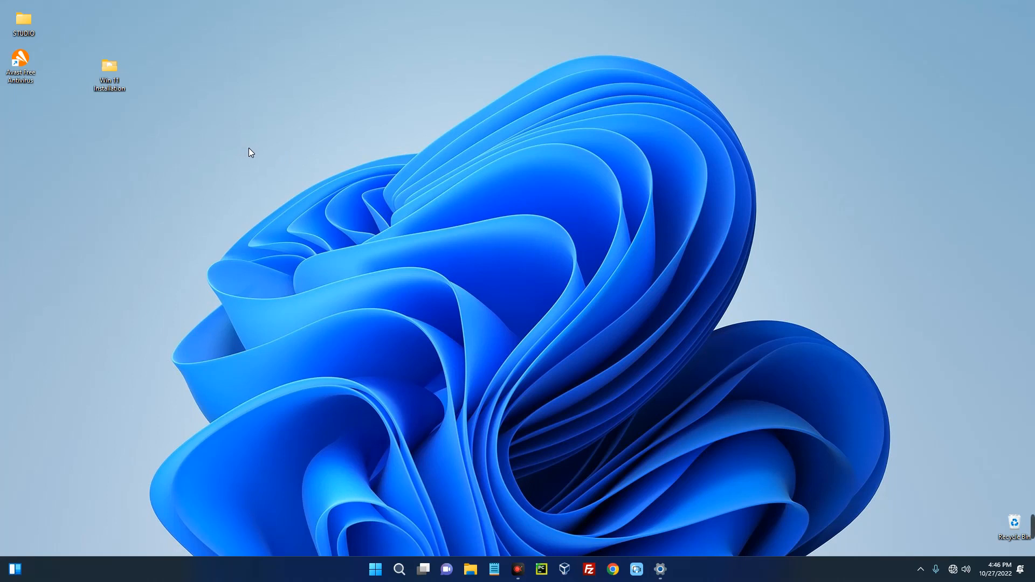
mouse_move(236, 143)
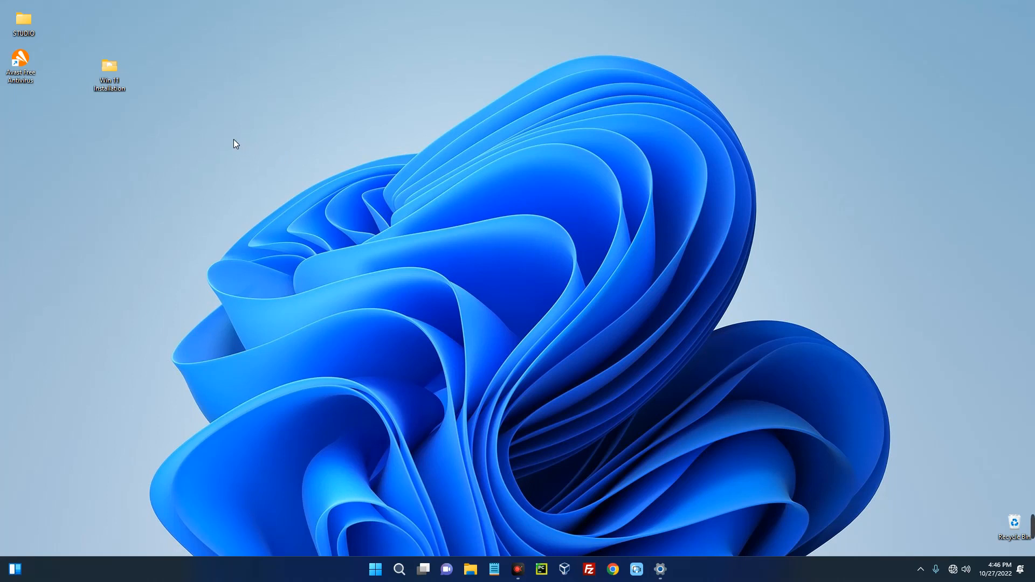